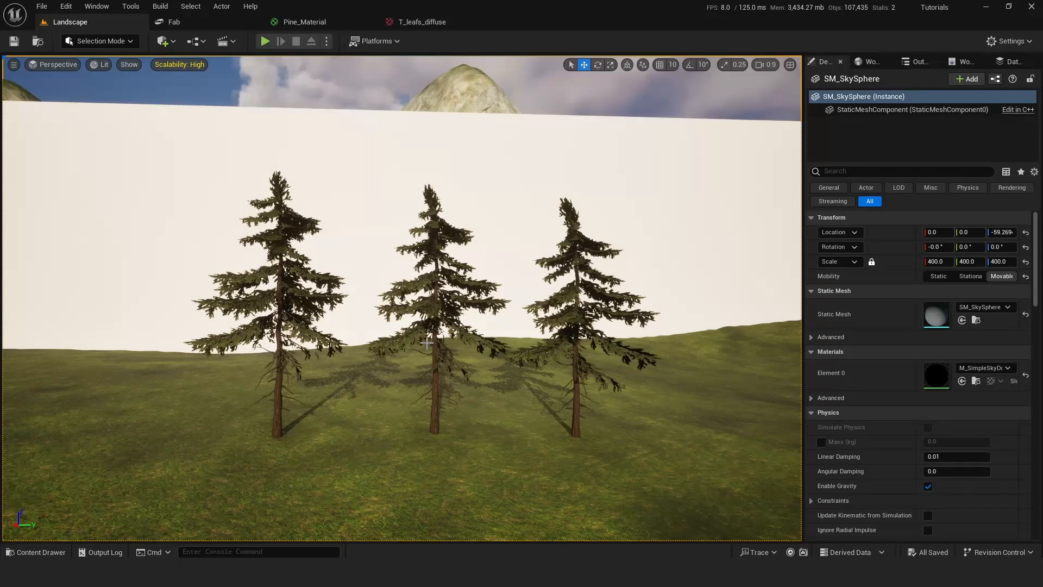
mouse_move(381, 419)
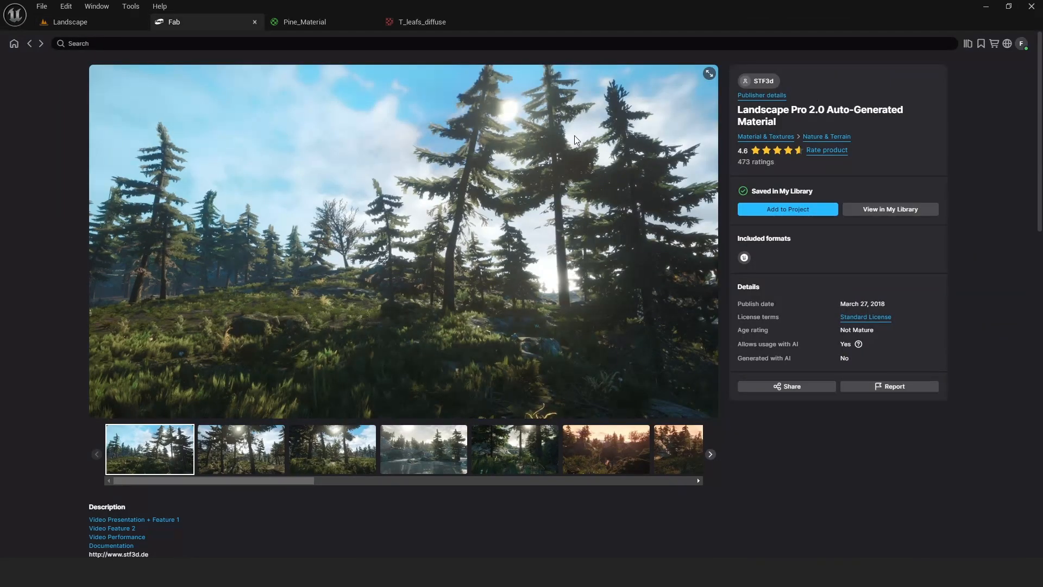
mouse_move(791, 120)
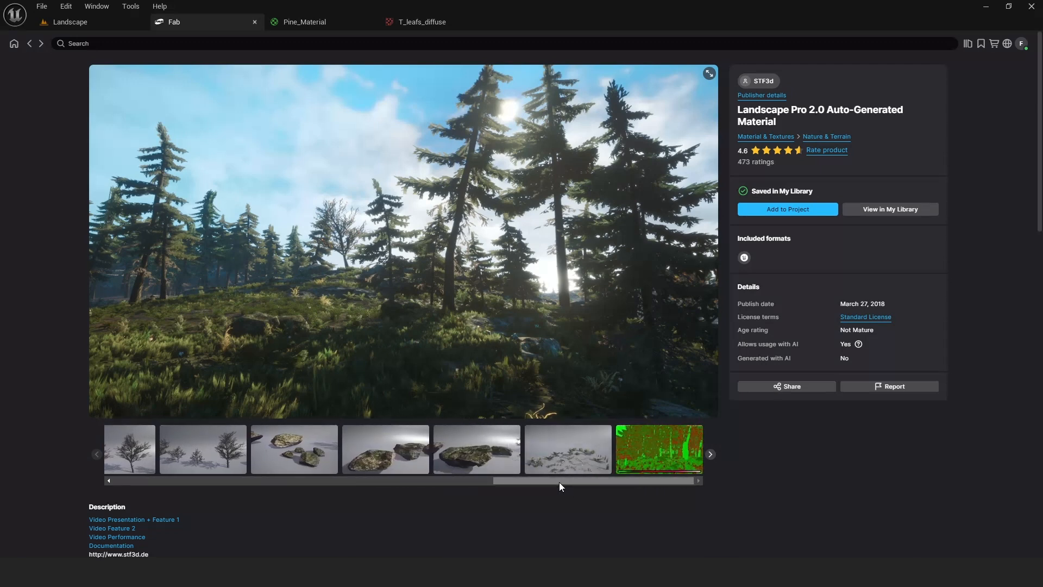
Browse the Fab gallery, then return to the Landscape level with the three pines
left_click_drag(563, 481, 501, 480)
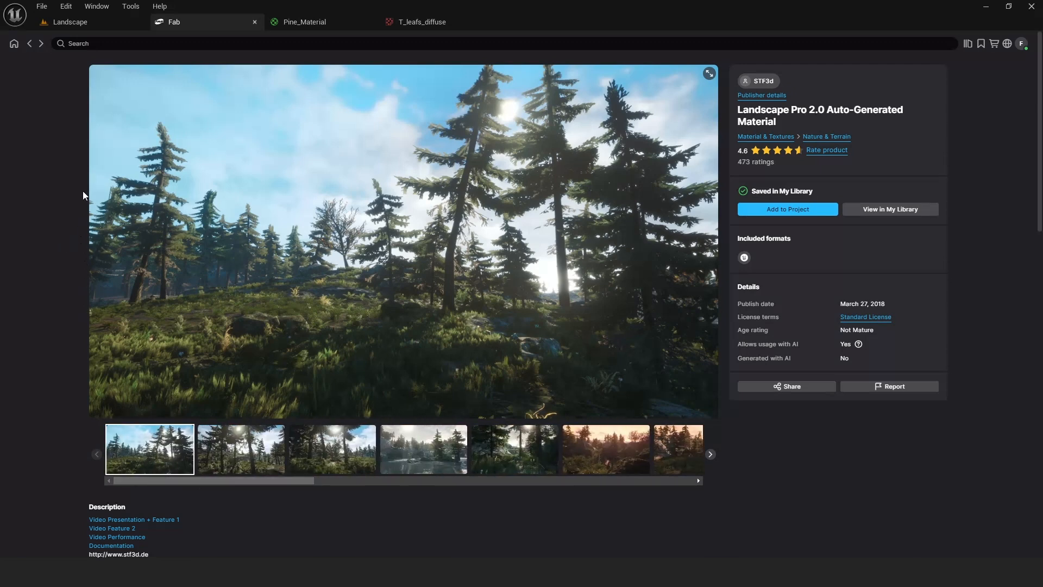
mouse_move(126, 36)
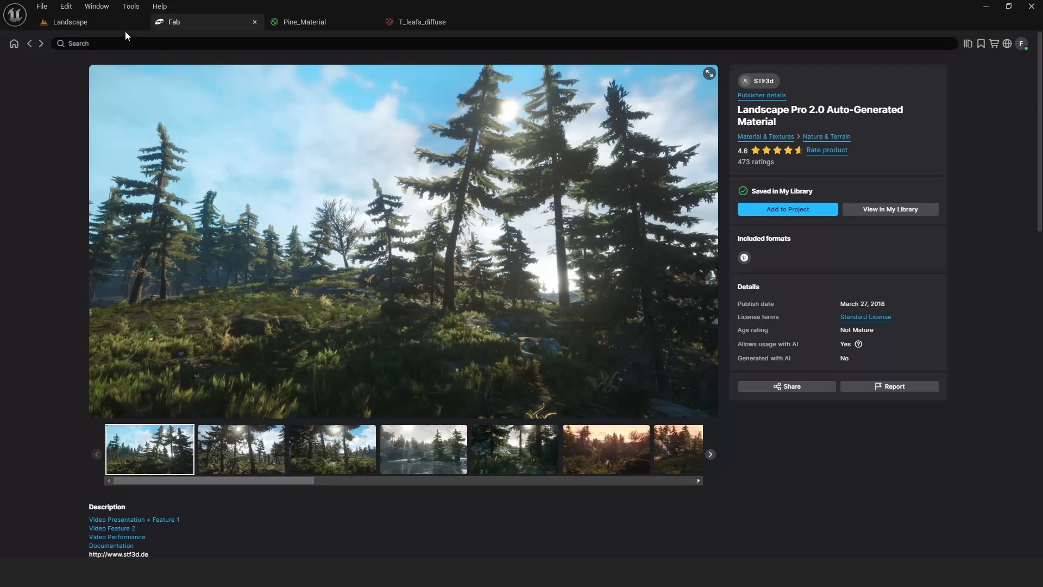
left_click(68, 21)
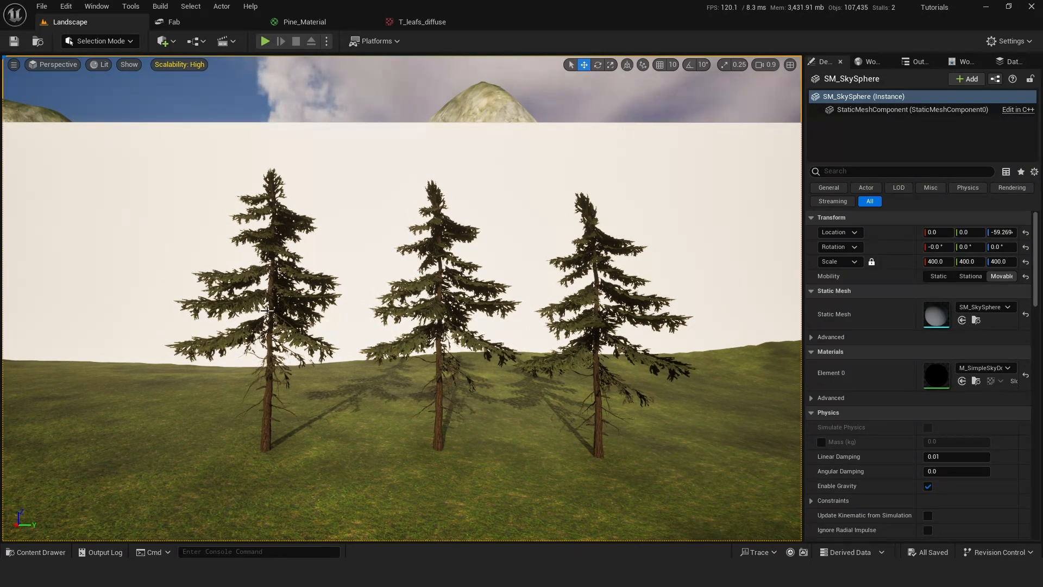
mouse_move(33, 552)
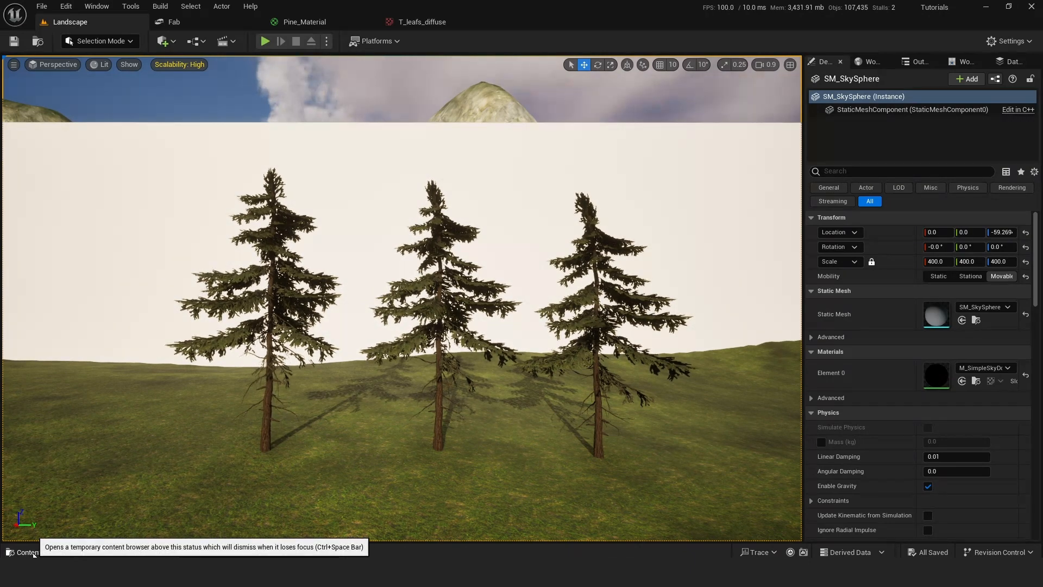
Open the Content Drawer and switch to Pine_Material's graph with its Vertex Color wind nodes
left_click(22, 552)
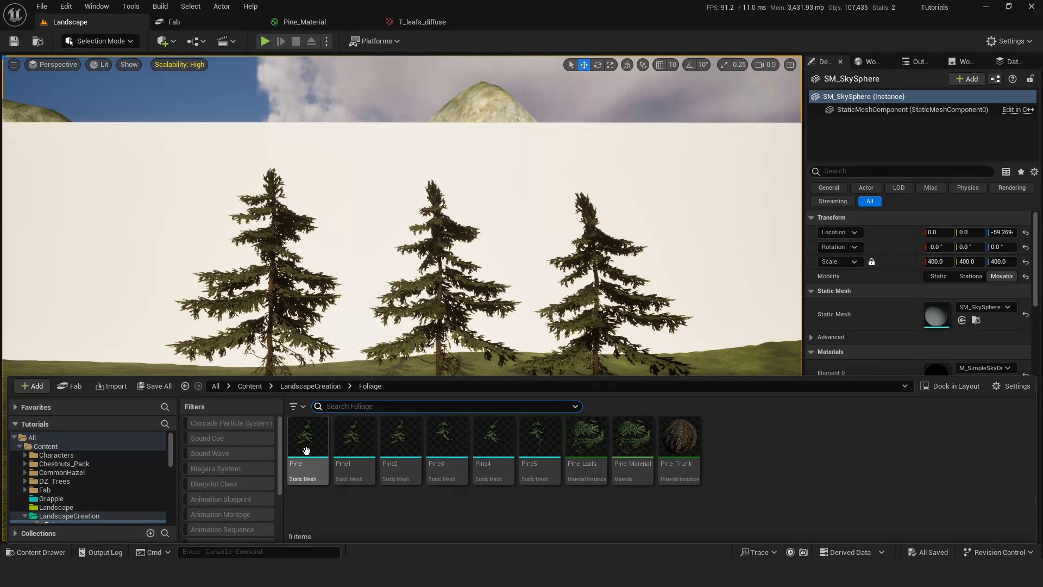
mouse_move(306, 439)
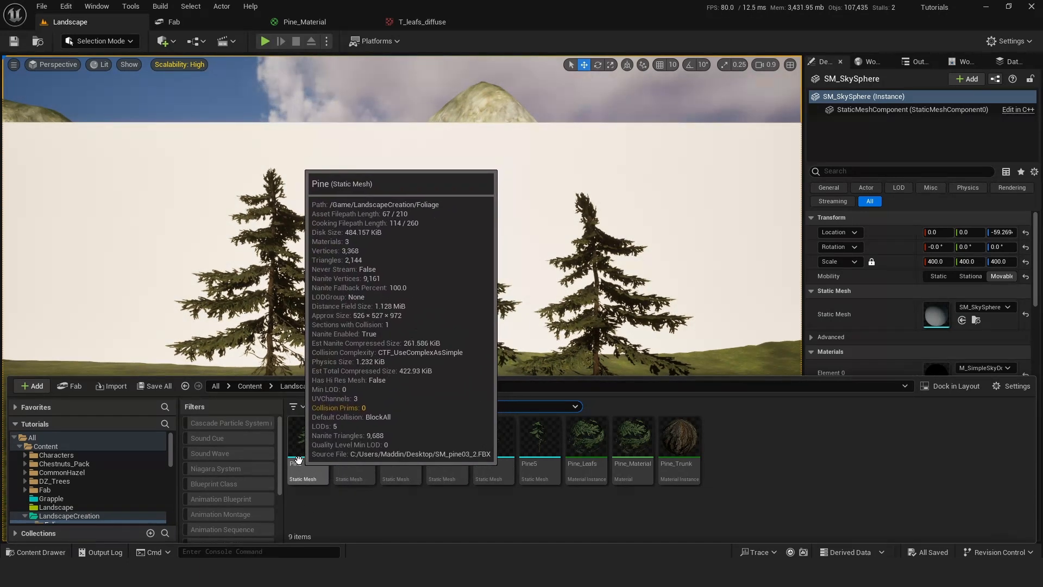
left_click(307, 442)
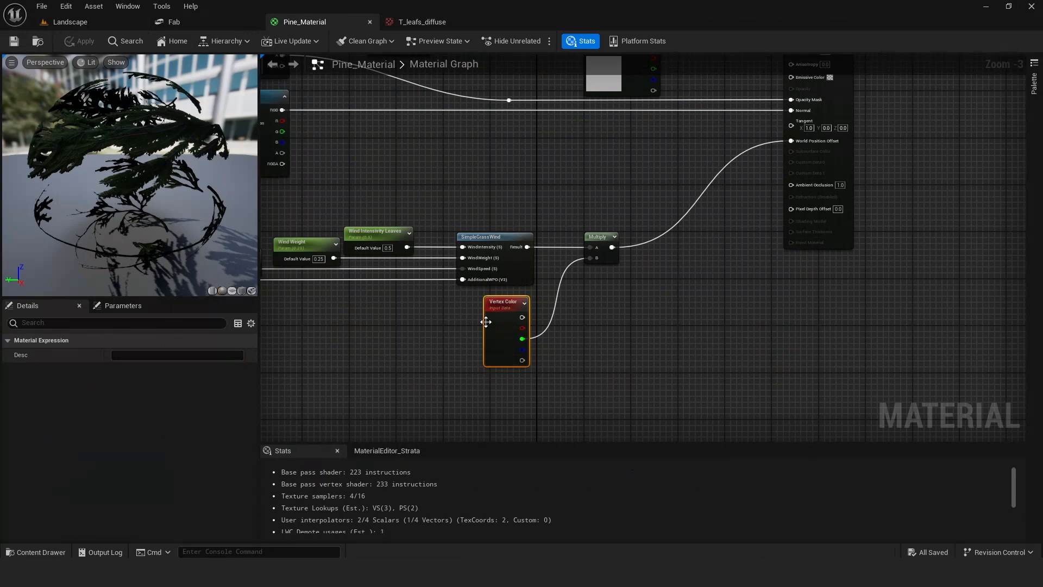
scroll("down", 3)
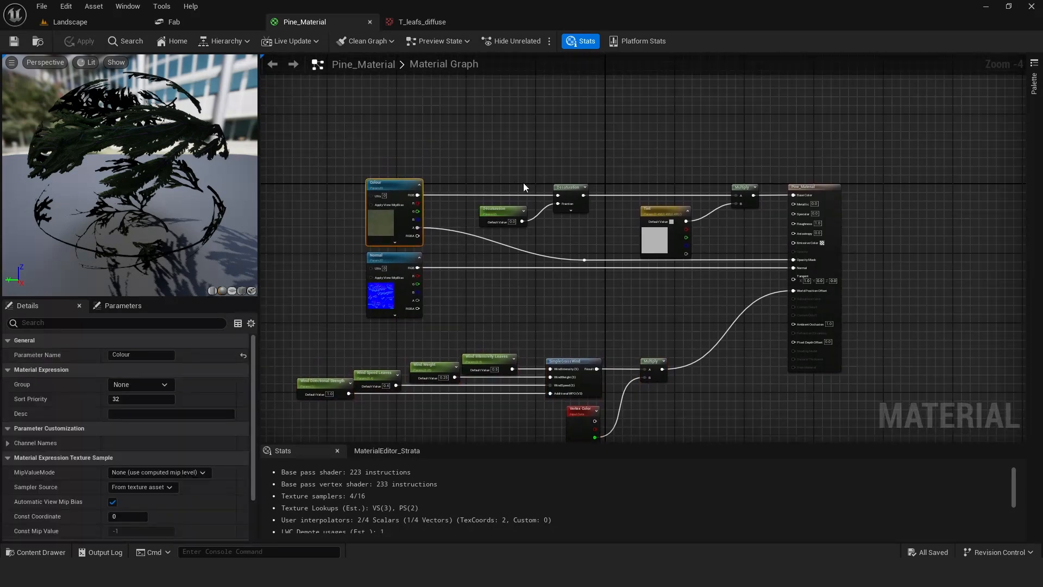
left_click(504, 213)
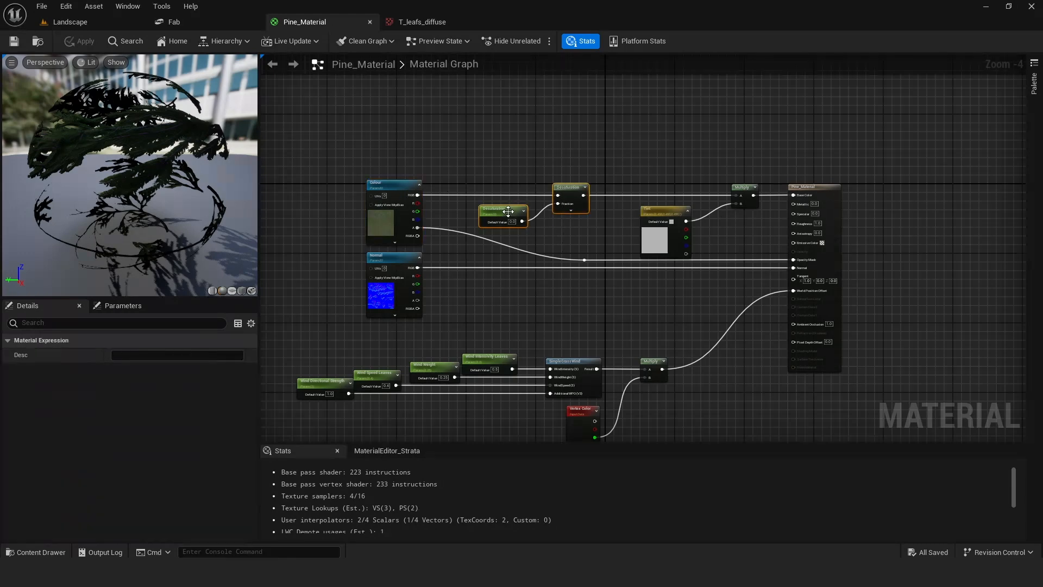
left_click(502, 213)
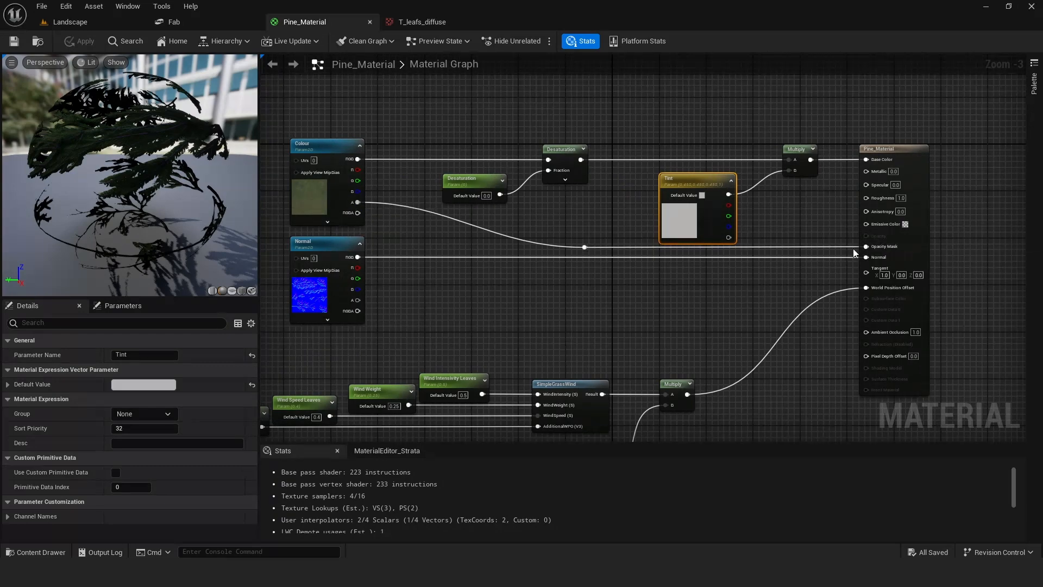
left_click(423, 21)
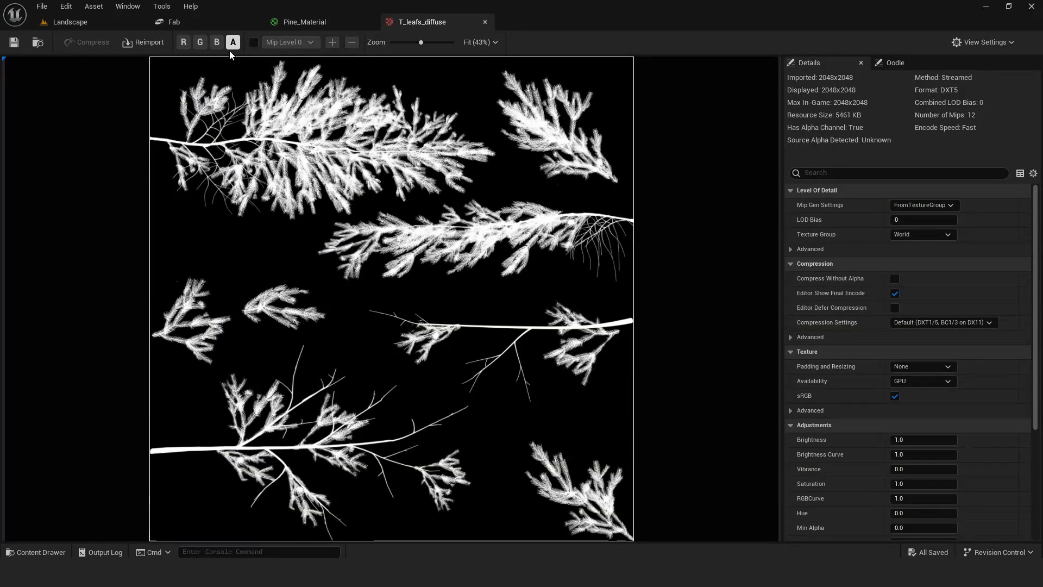
left_click(233, 42)
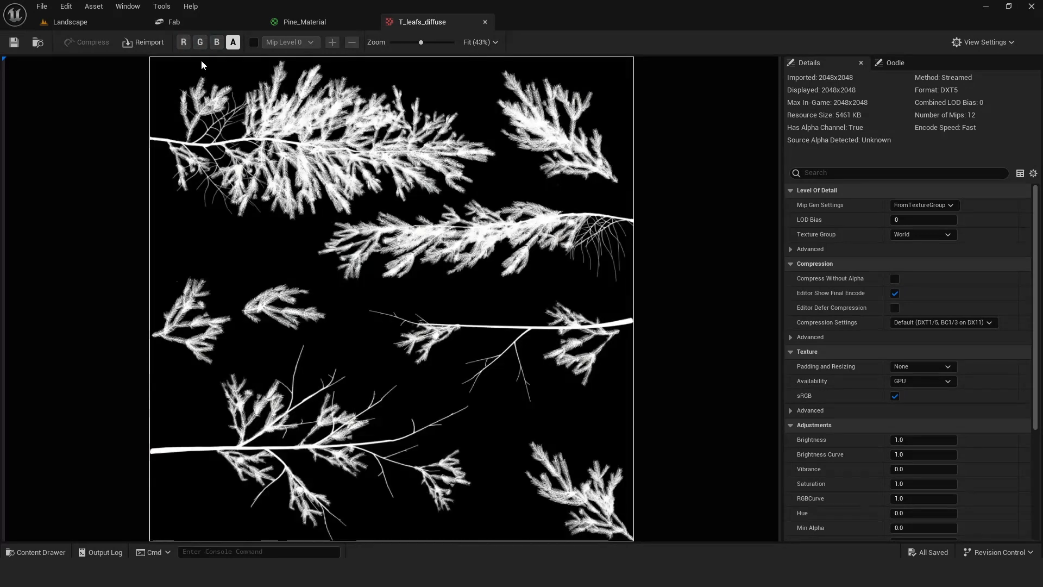
left_click(217, 42)
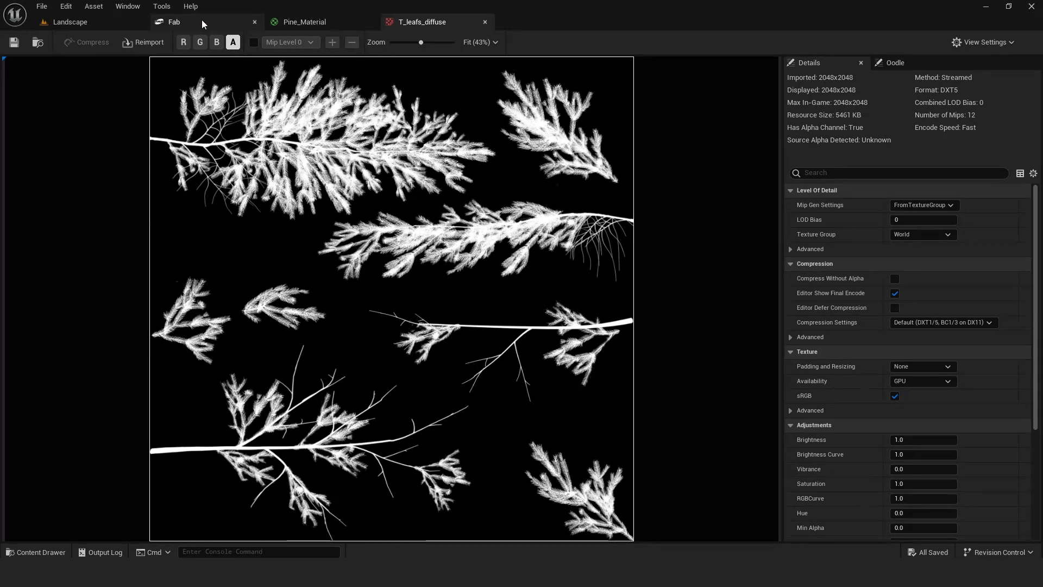
left_click(303, 21)
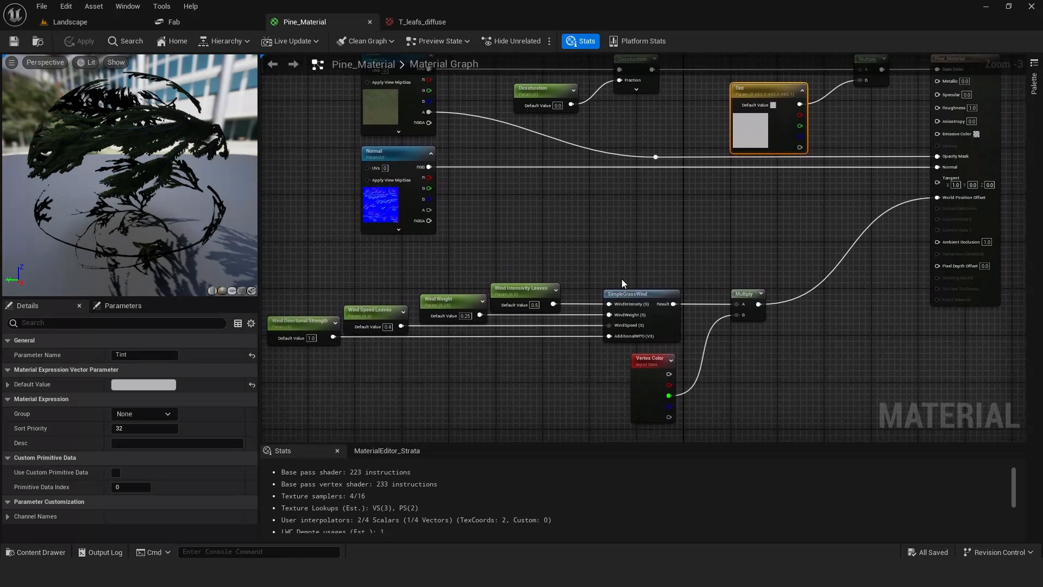
Search 'simple' and pick SimpleGrassWind, then open the Pine_Trunk material instance
type("s")
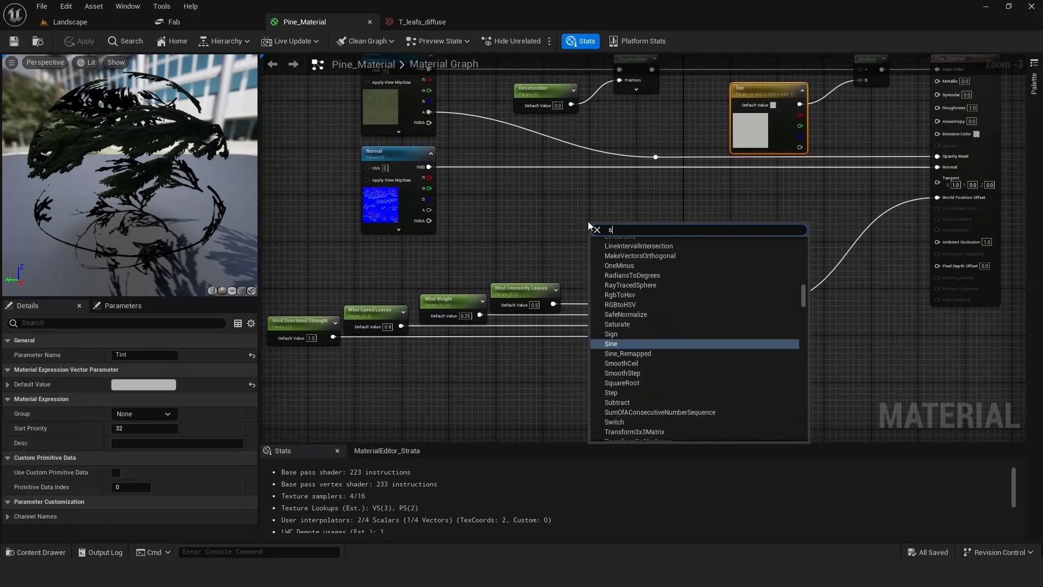
type("imple")
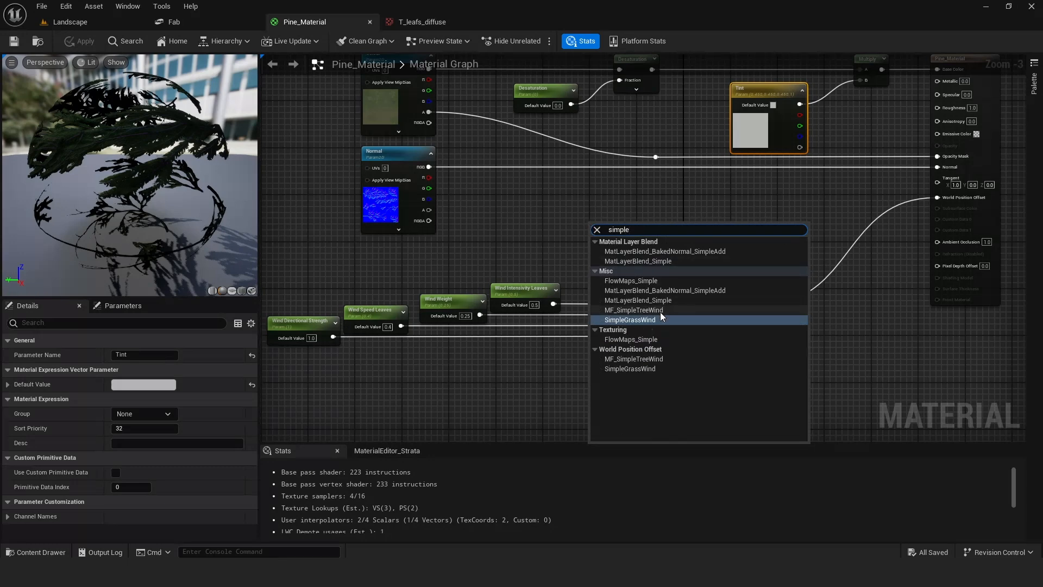
left_click(630, 320)
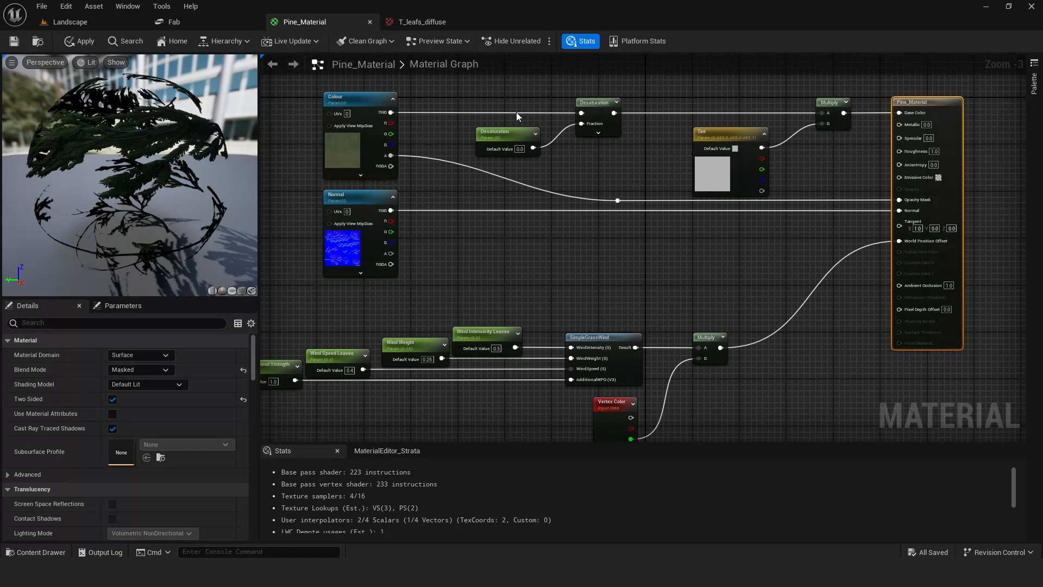
left_click(40, 551)
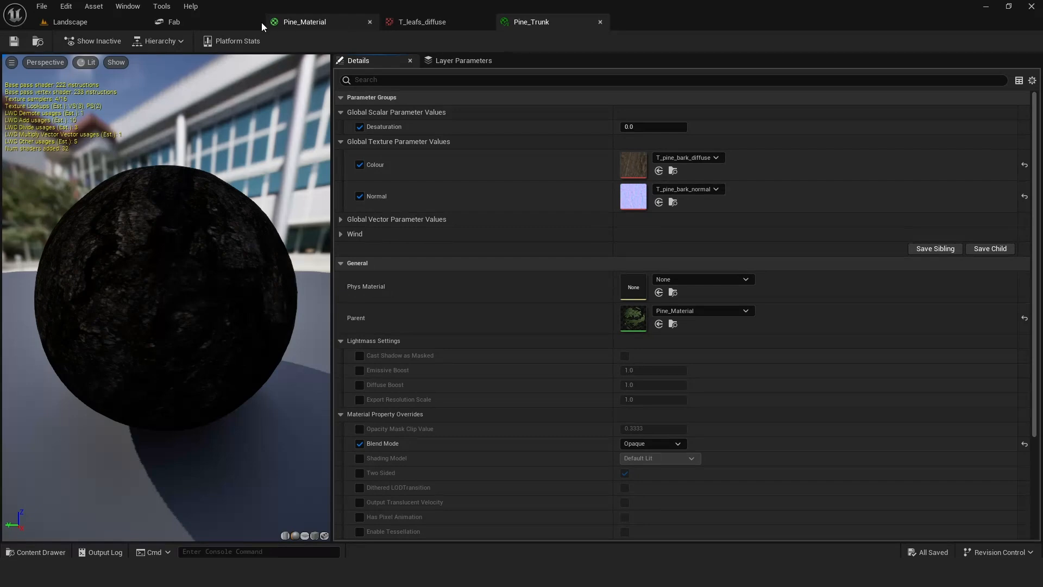
Select the pine in the Landscape level and check its Pine_Trunk trunk material slot
left_click(69, 22)
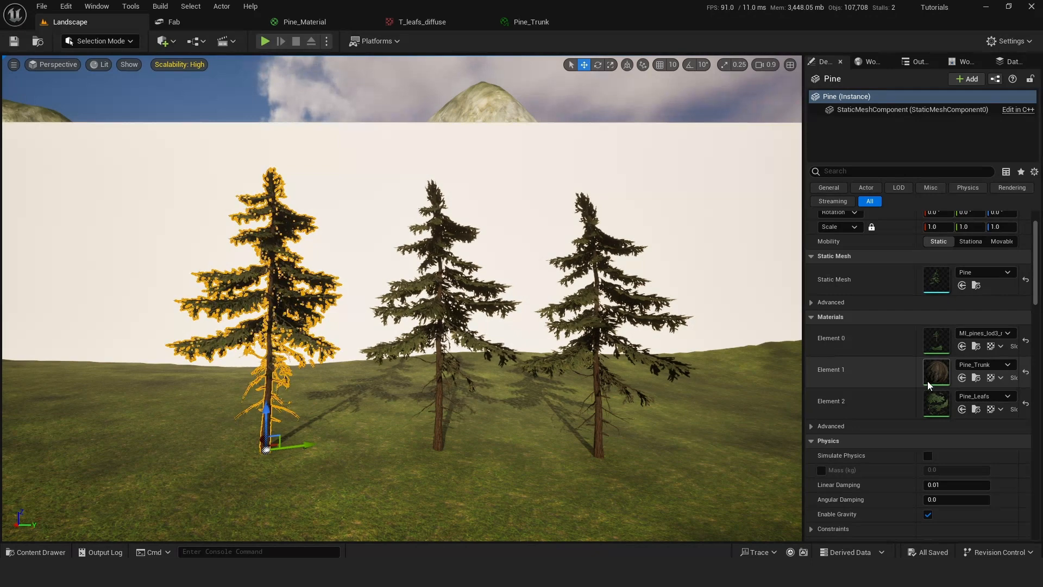
left_click(36, 552)
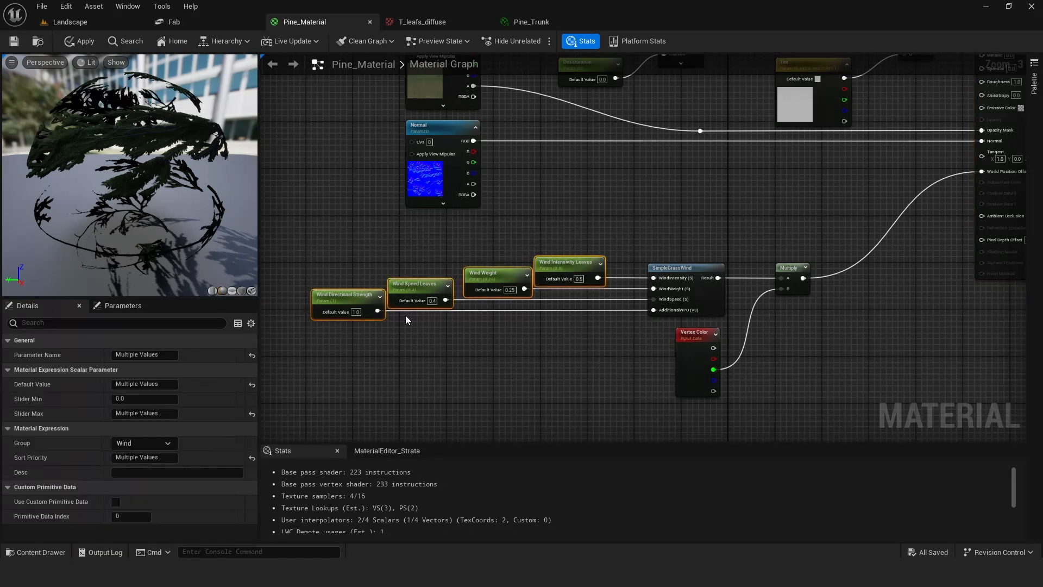
mouse_move(551, 242)
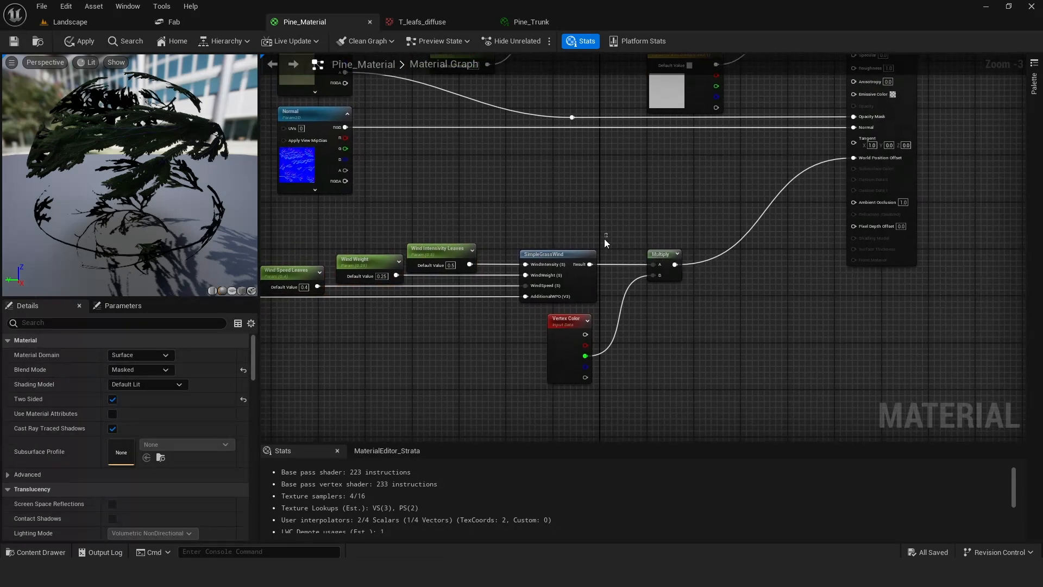
mouse_move(545, 323)
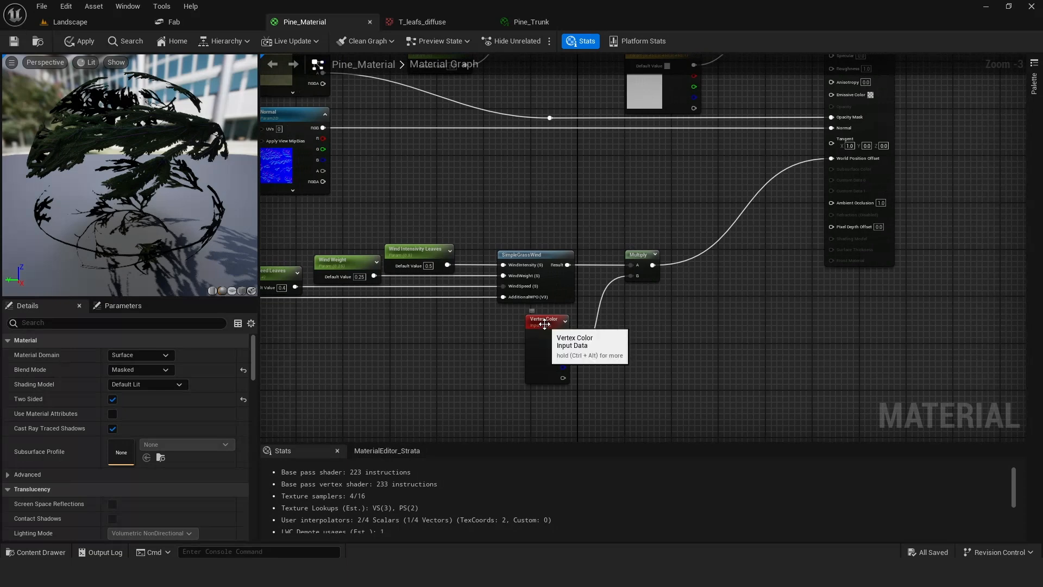
mouse_move(489, 360)
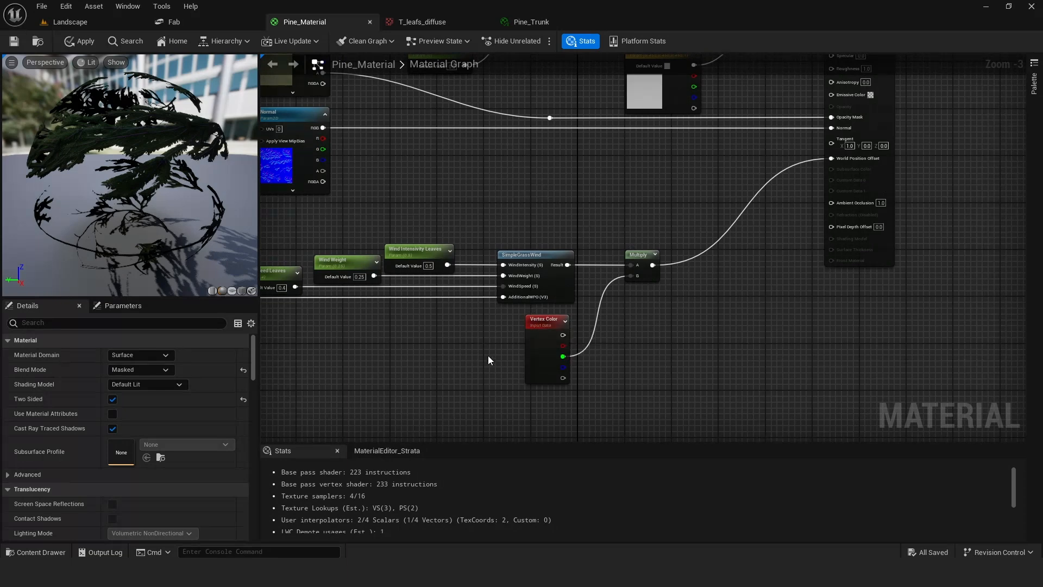
mouse_move(539, 326)
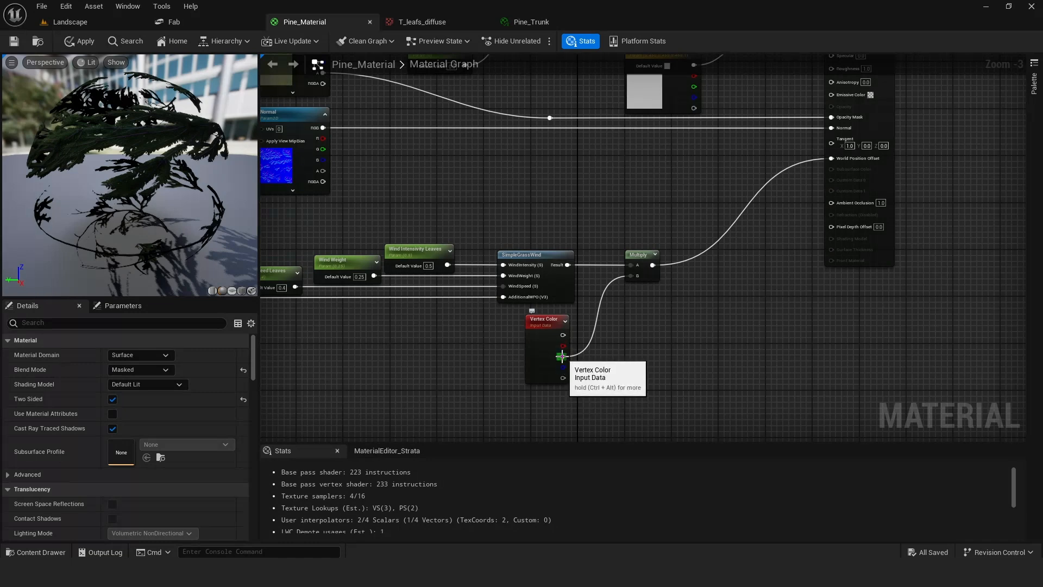
mouse_move(480, 356)
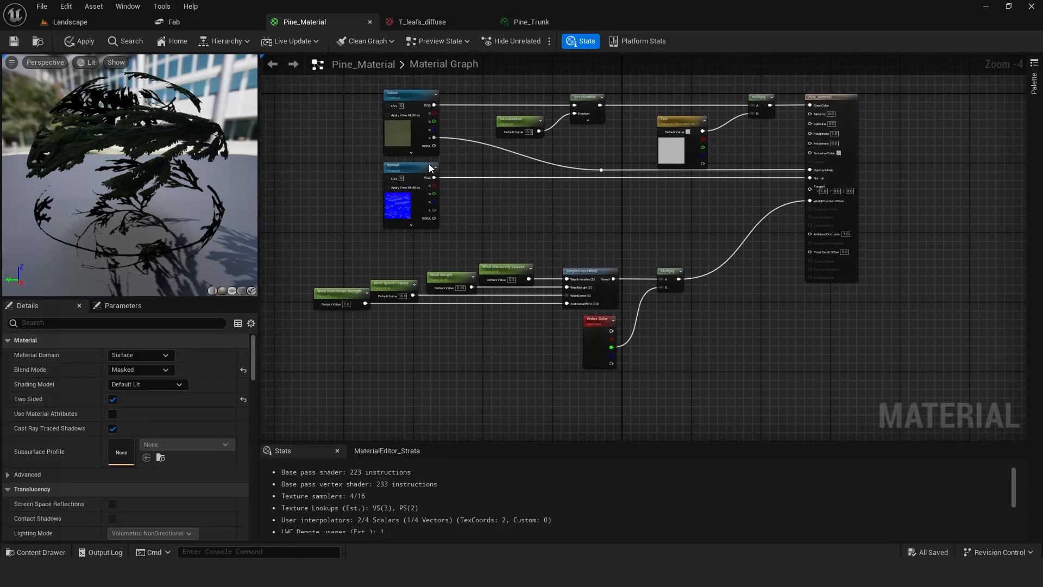
Switch to the Pine_Trunk instance showing bark textures and a collapsed Wind group
left_click(69, 22)
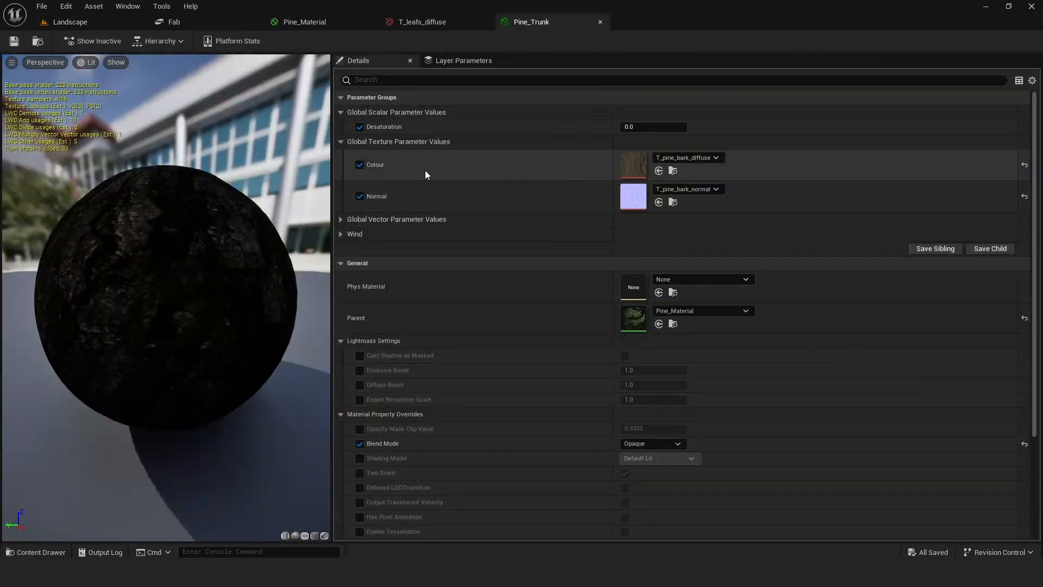
Scroll Pine_Trunk's details panel, then go back to the Pine_Material graph
scroll("down", 3)
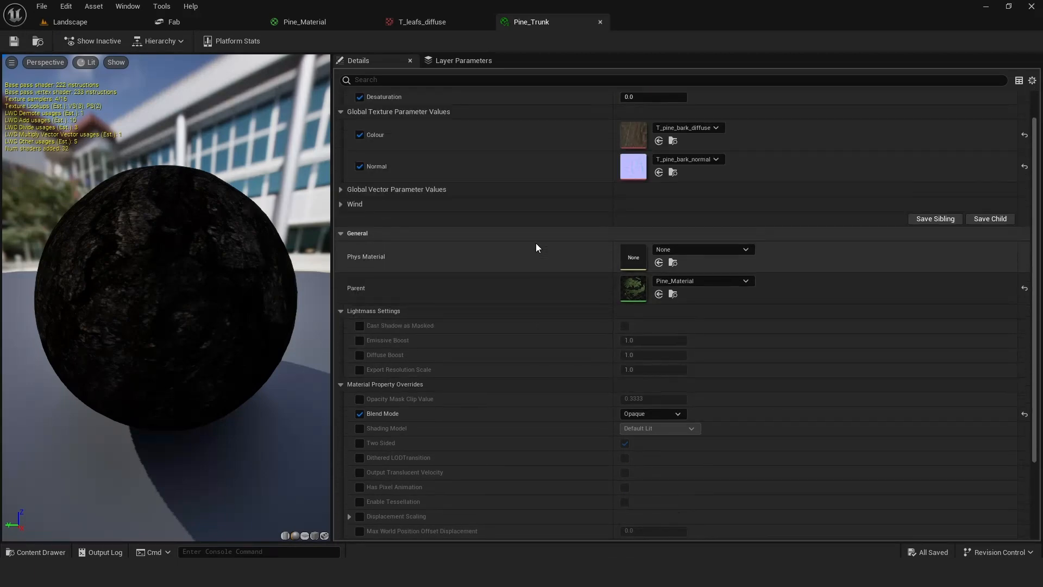
left_click(303, 21)
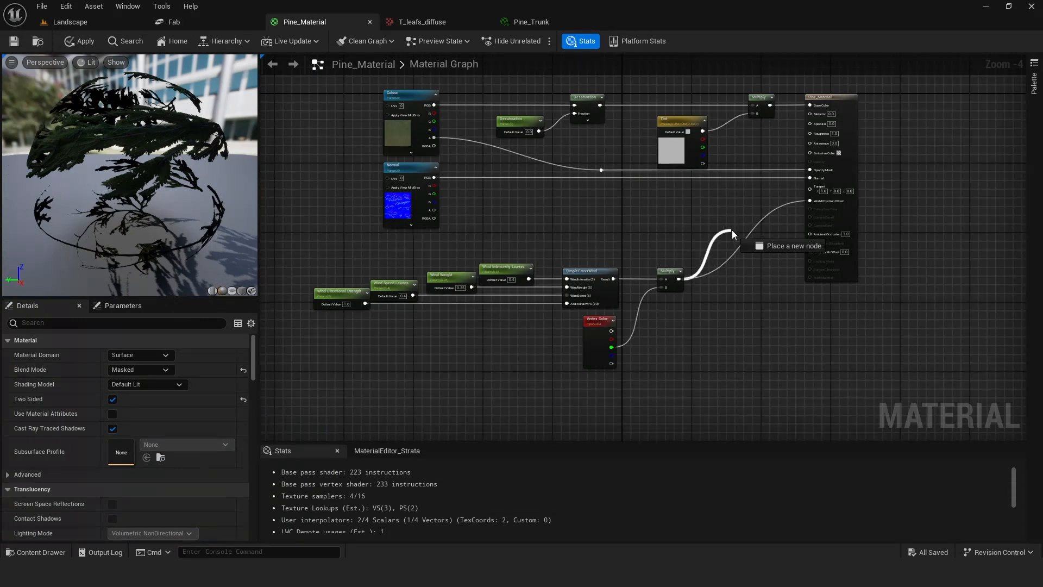
Add a StaticSwitchParameter named Wind with a 0 constant off state, and apply
type("switch")
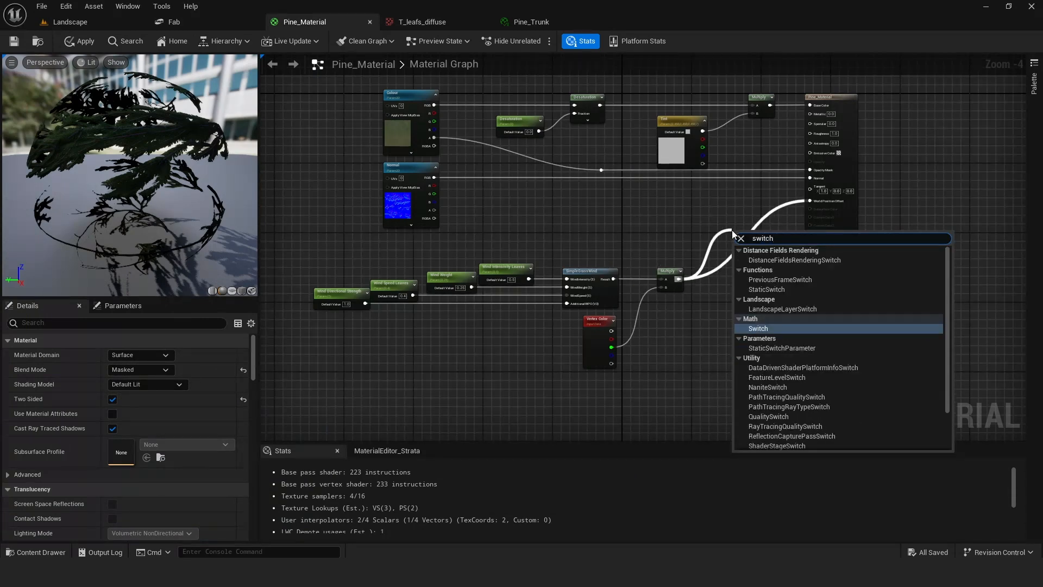
left_click(758, 328)
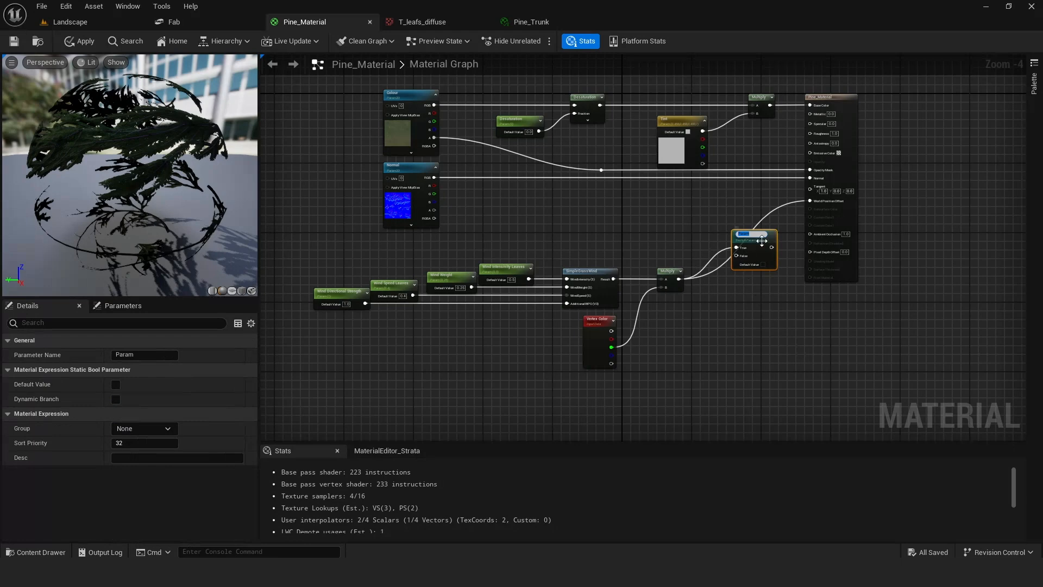
mouse_move(754, 240)
type("Wind")
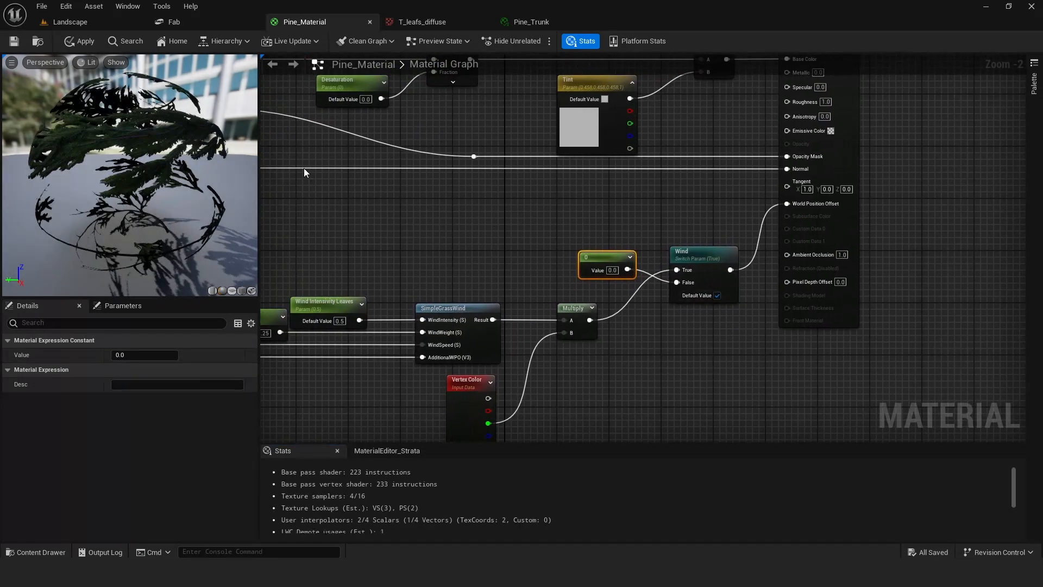
left_click(79, 41)
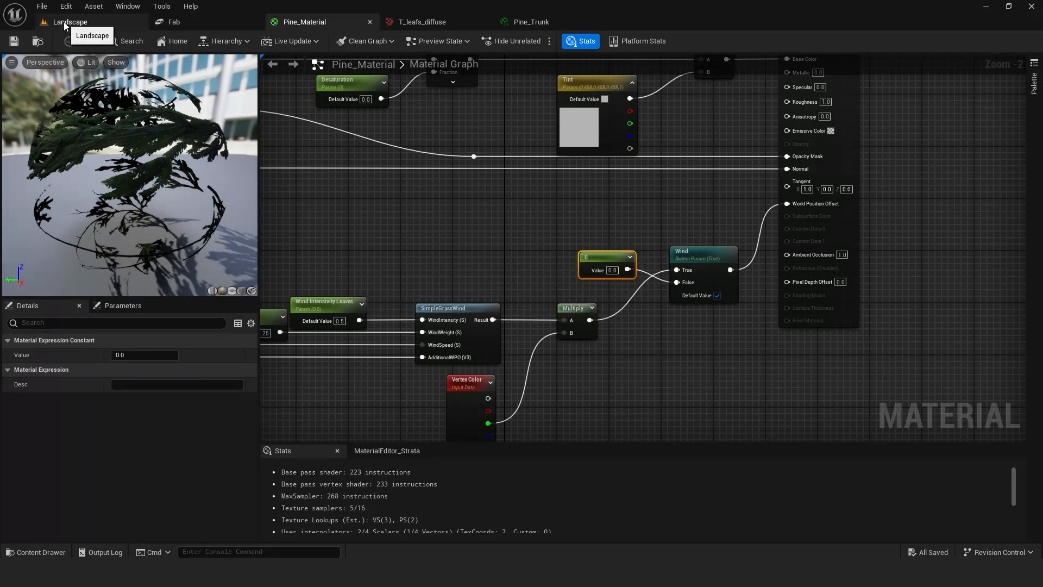
Override Pine_Trunk's Wind static switch to off and save the instance
left_click(611, 269)
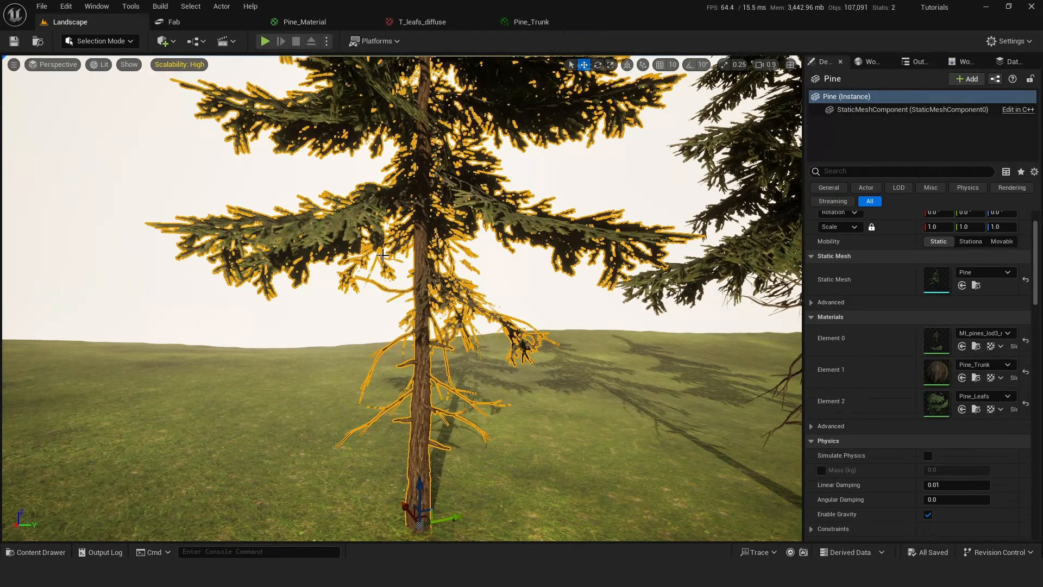
left_click(529, 21)
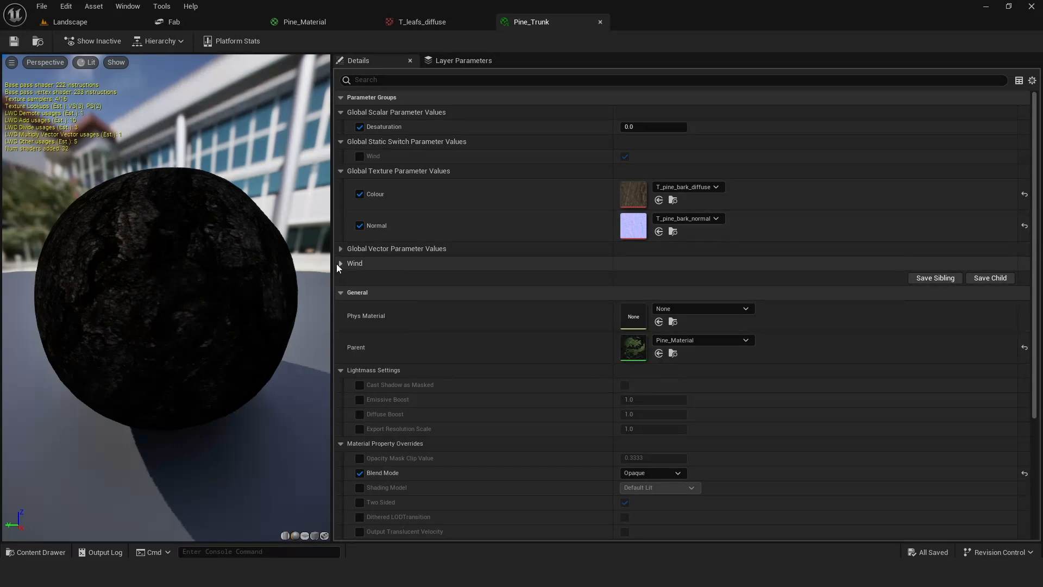
left_click(341, 263)
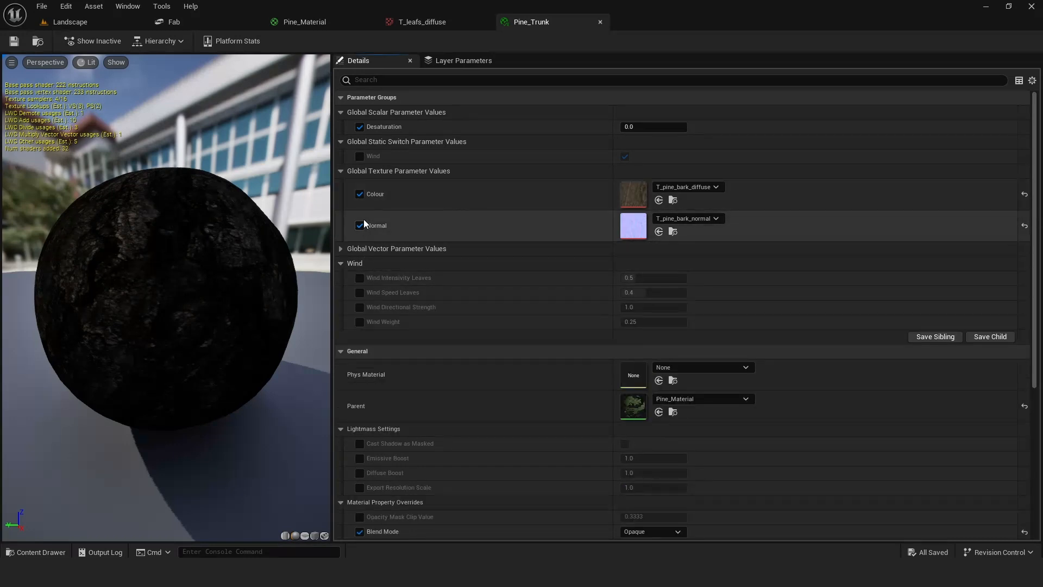
left_click(360, 156)
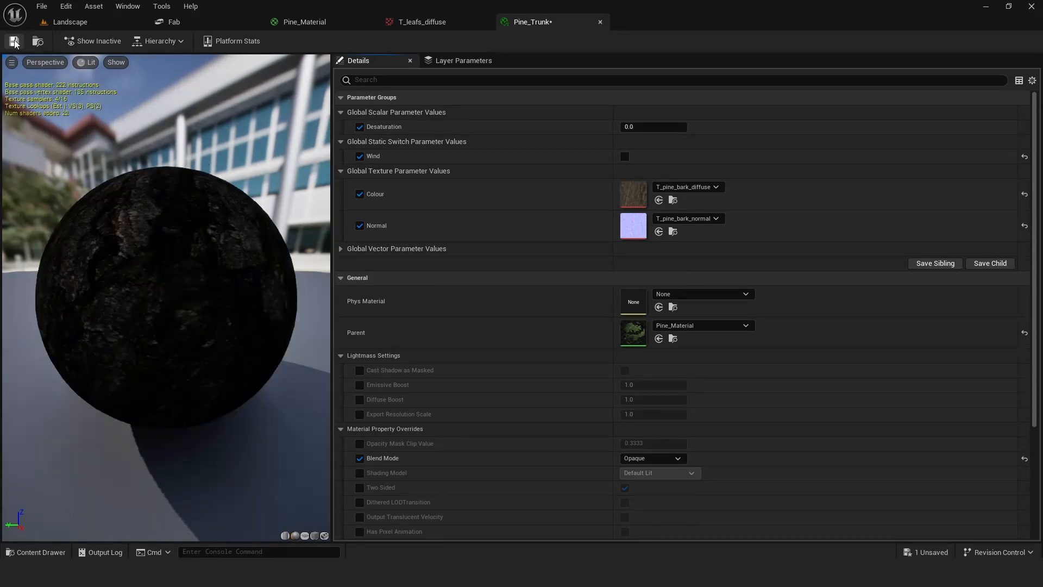
left_click(69, 22)
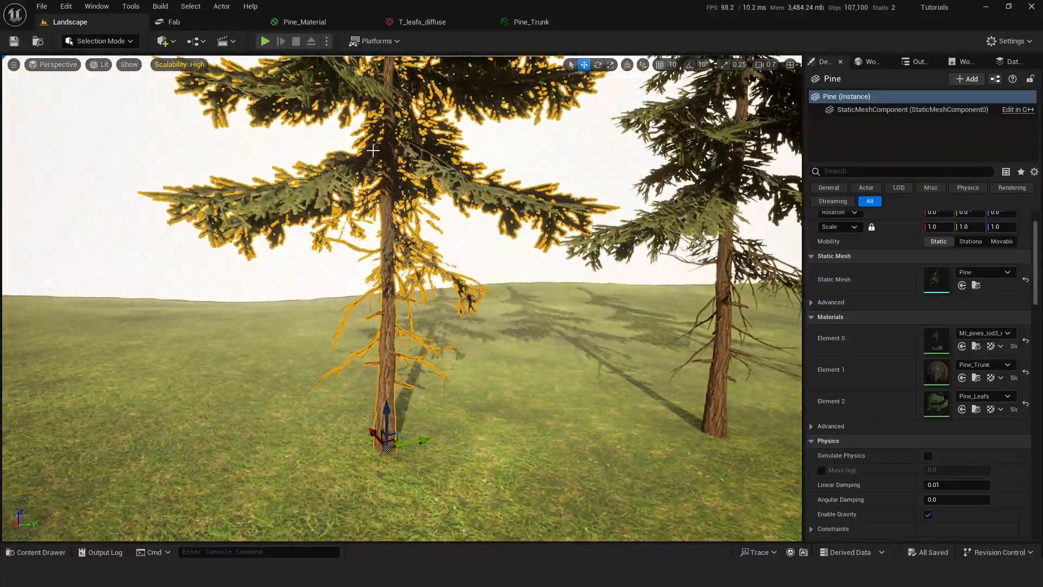
mouse_move(530, 22)
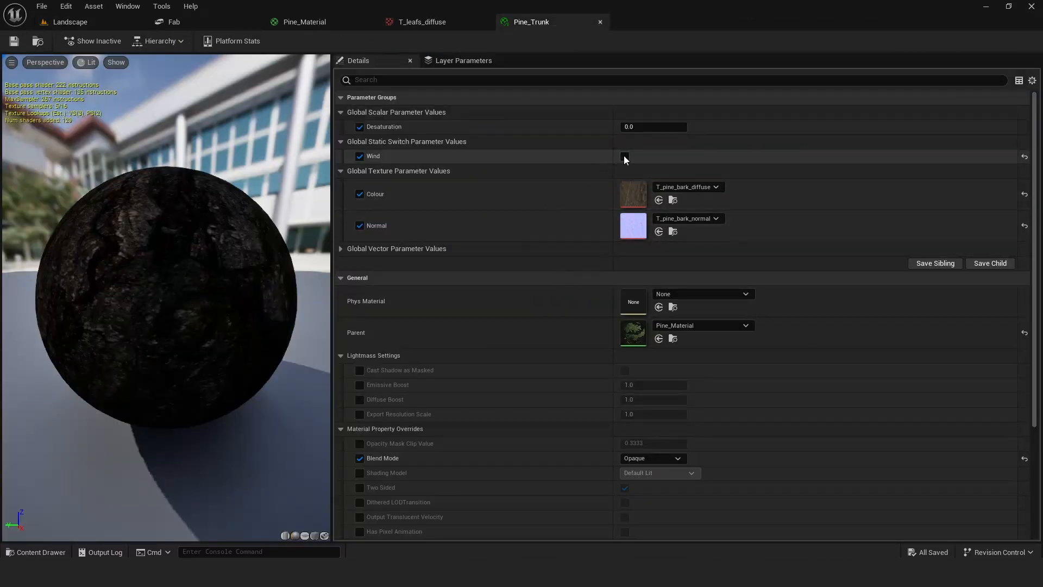
Clear Pine_Trunk's Wind switch override and return to the Landscape level
left_click(625, 156)
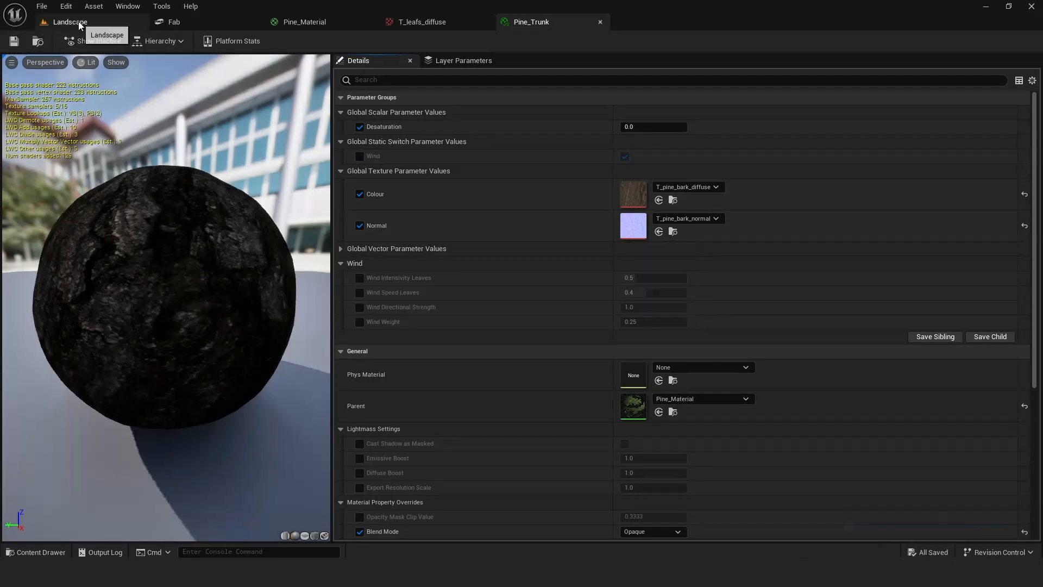
left_click(69, 21)
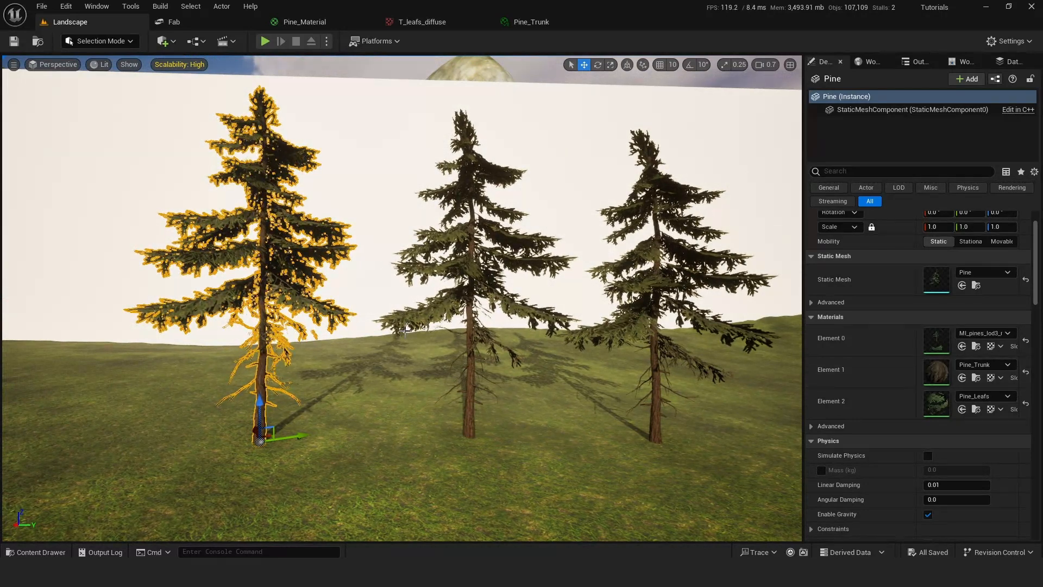
Enter Modeling Mode and activate Paint Vertex Colors under Attribs on the pine
left_click(98, 41)
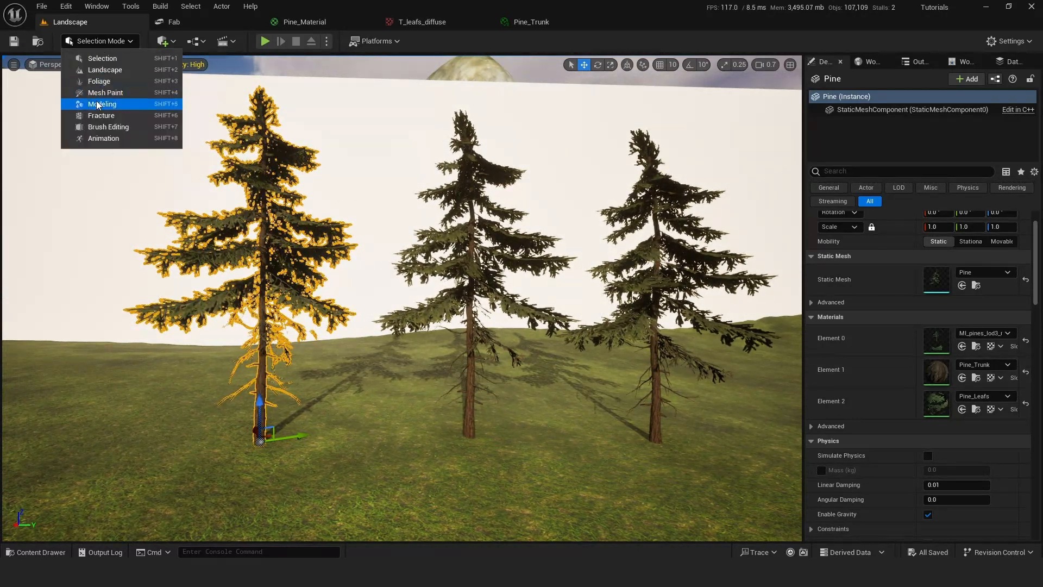
left_click(102, 103)
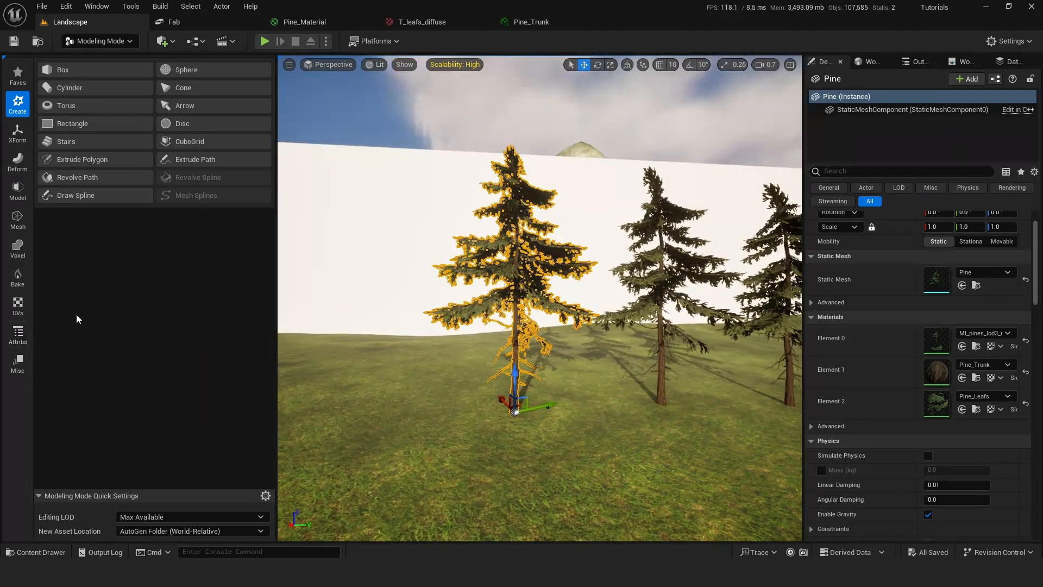
left_click(17, 334)
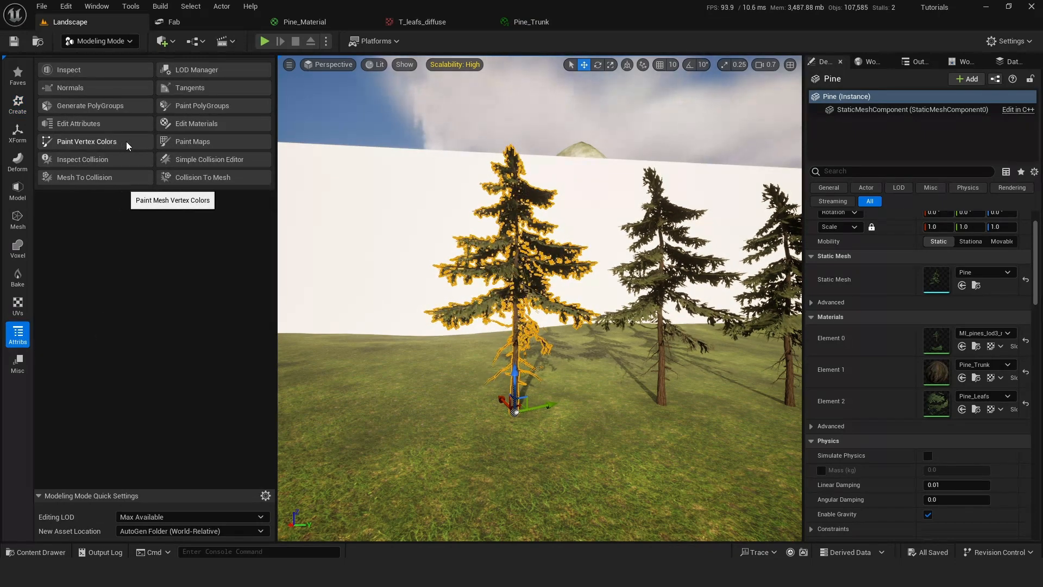
left_click(86, 142)
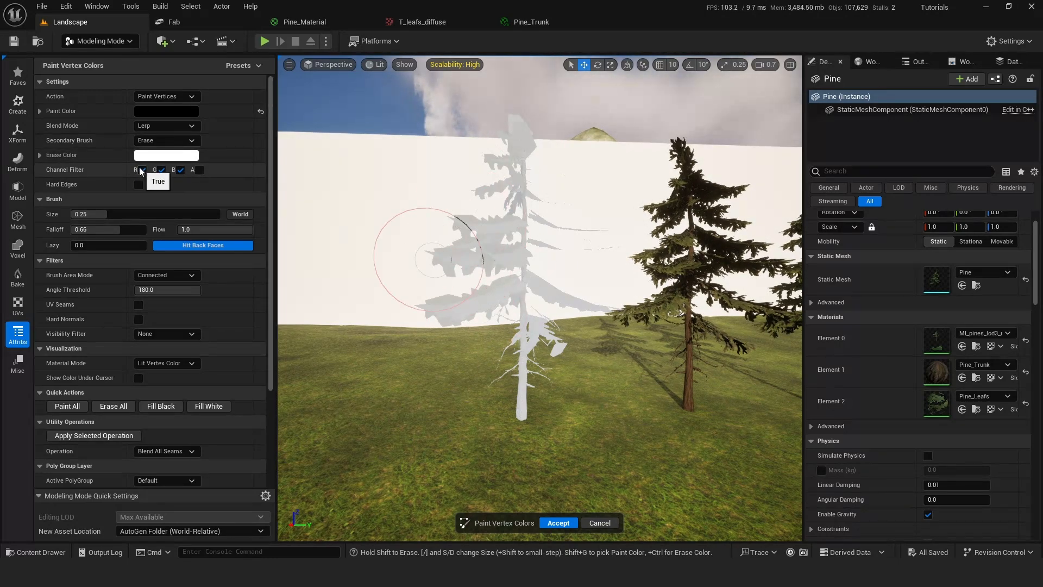
Paint the first pine's branches green on the G channel, erase the trunk, and accept
left_click(159, 169)
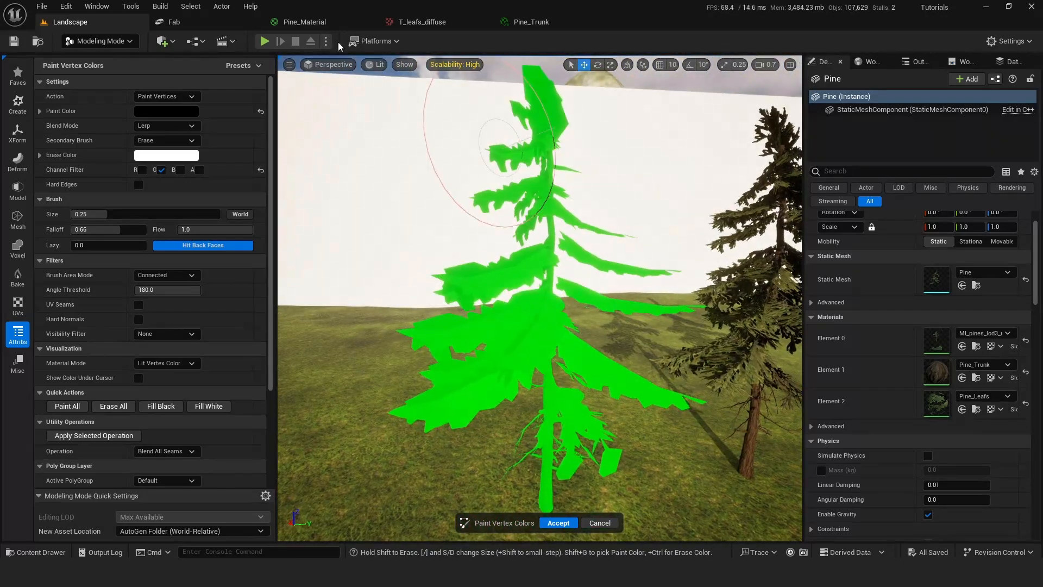
left_click(303, 22)
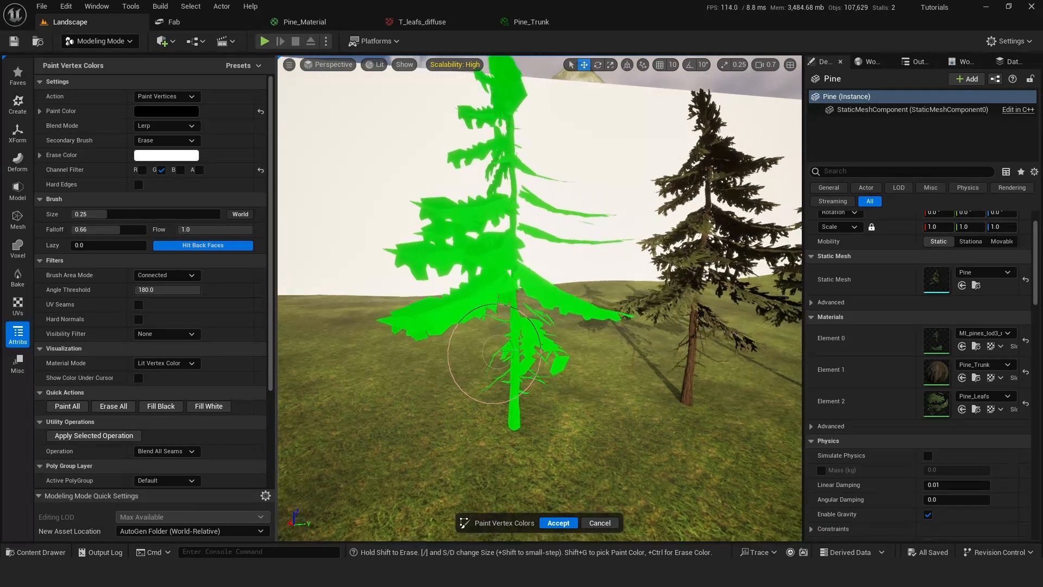
left_click(167, 111)
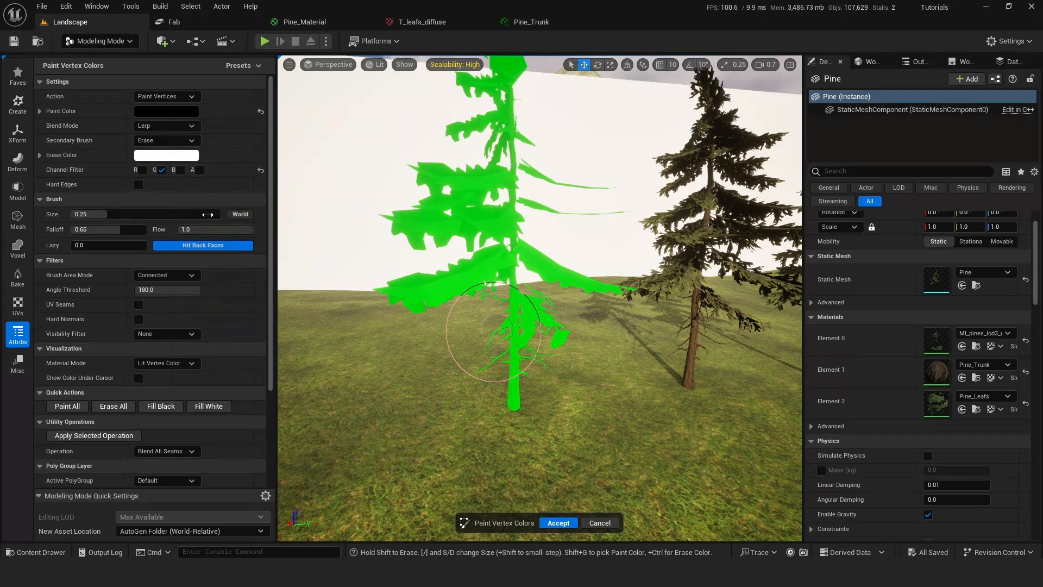
left_click(167, 275)
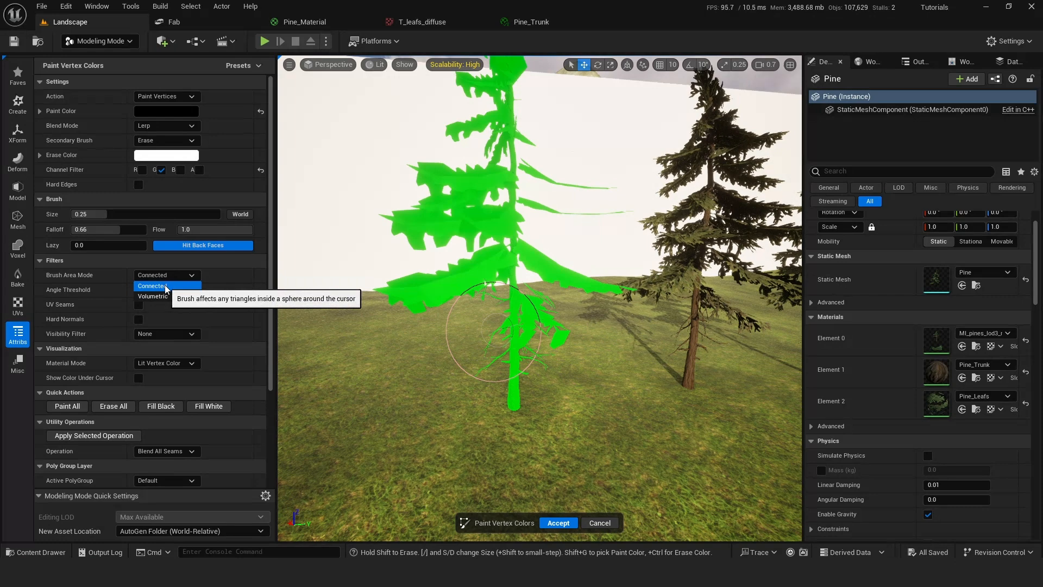
mouse_move(153, 296)
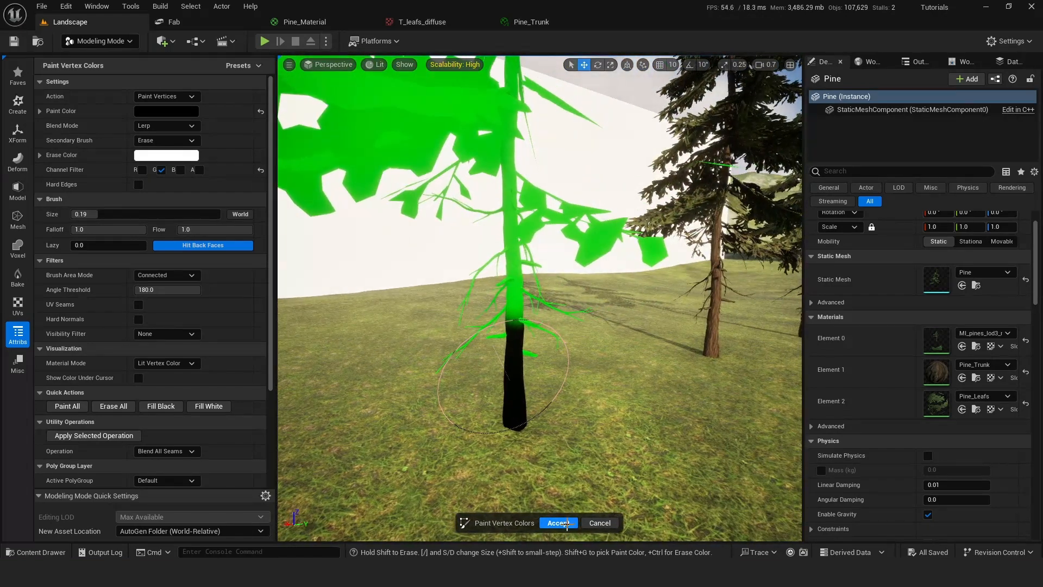
left_click(557, 522)
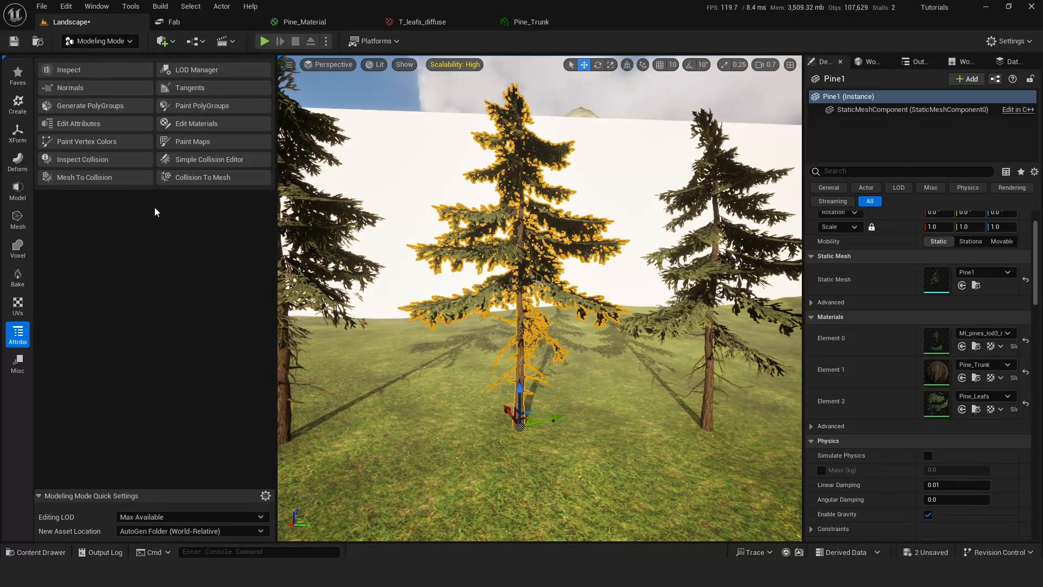
mouse_move(86, 141)
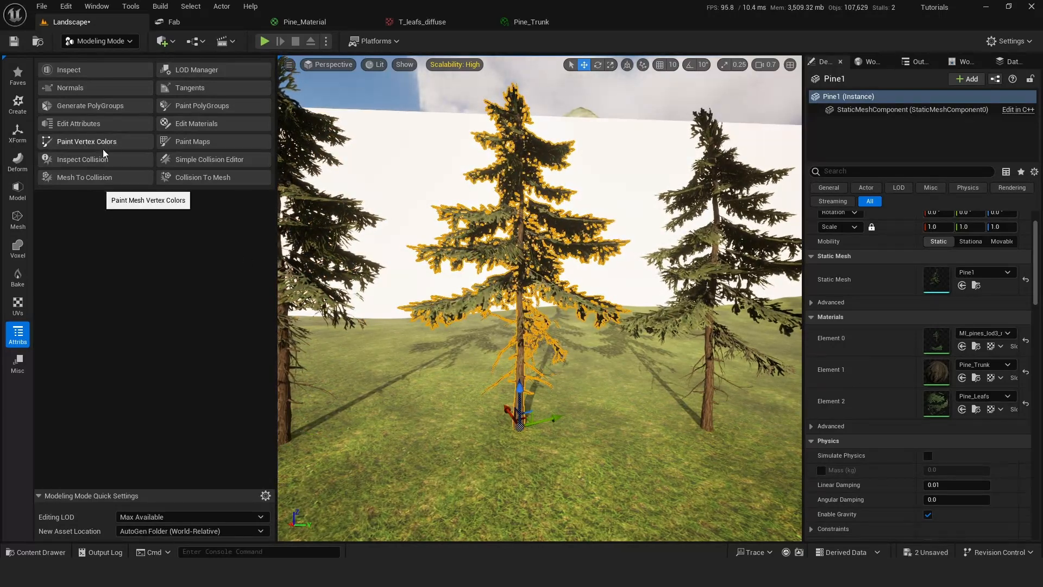
Paint the second pine's branches green with a black trunk and accept the vertex paint
left_click(87, 142)
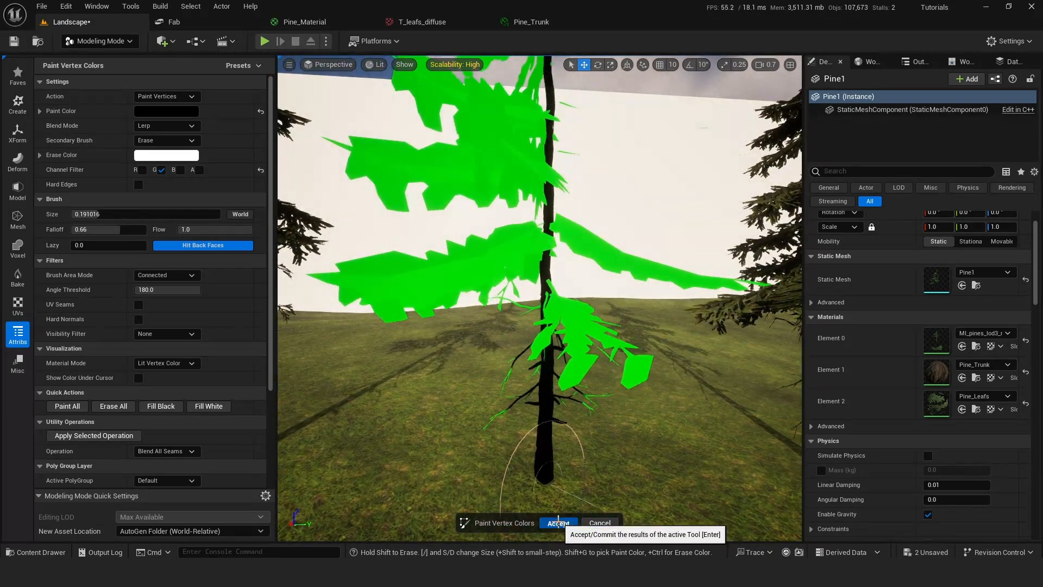
left_click(558, 523)
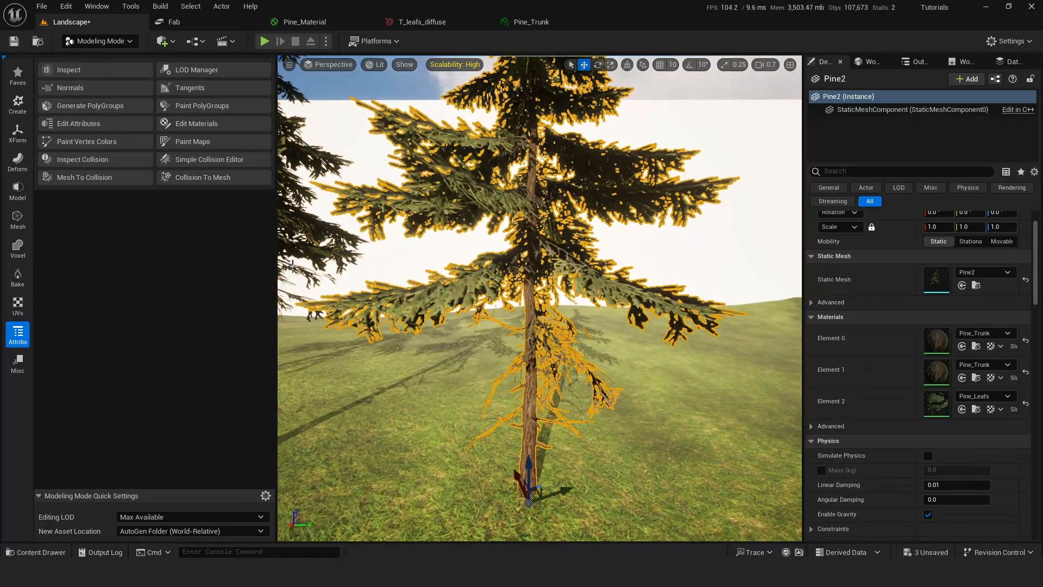
Paint the third pine's foliage green, leave its trunk black, and accept the tool
left_click(87, 141)
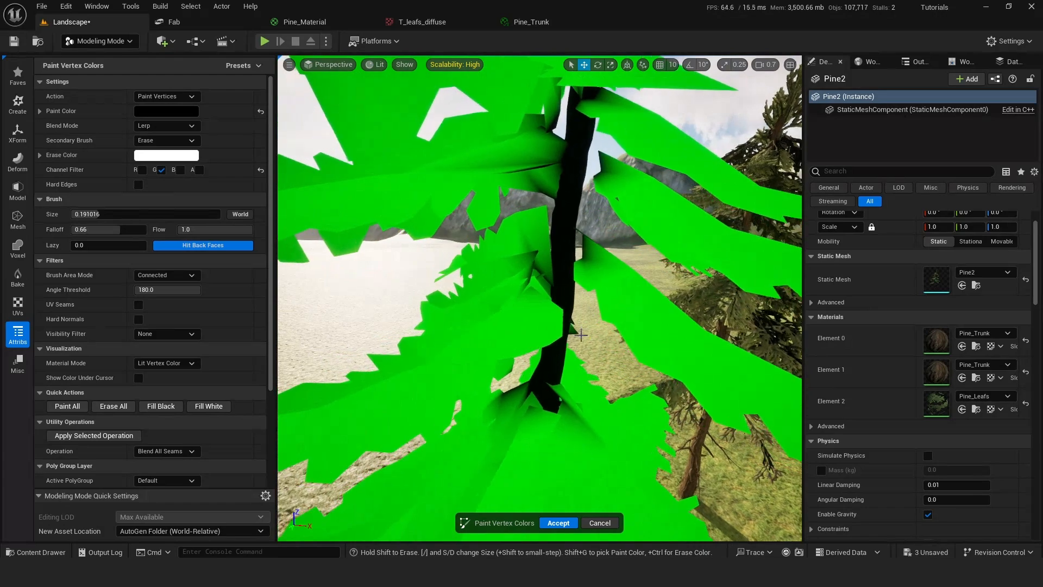
mouse_move(555, 284)
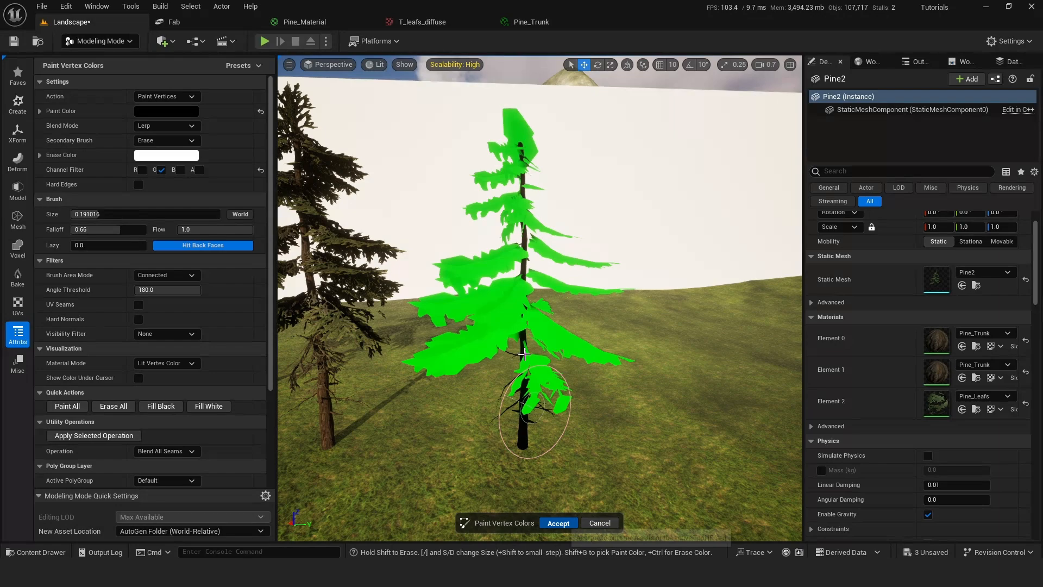
left_click(558, 523)
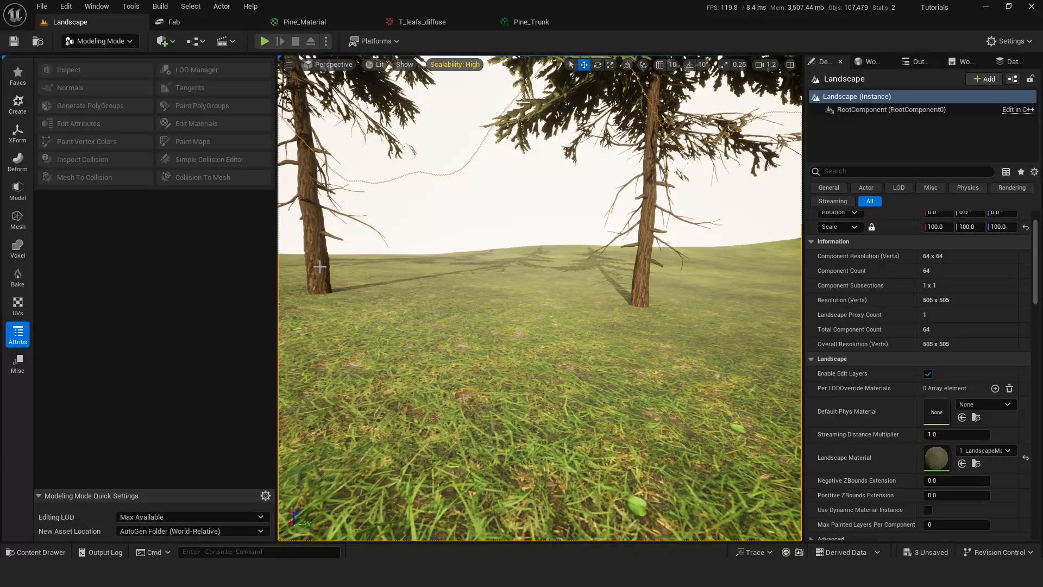
Select the right-hand pine, reopen vertex painting, save the Landscape map, and exit the tool
left_click(645, 200)
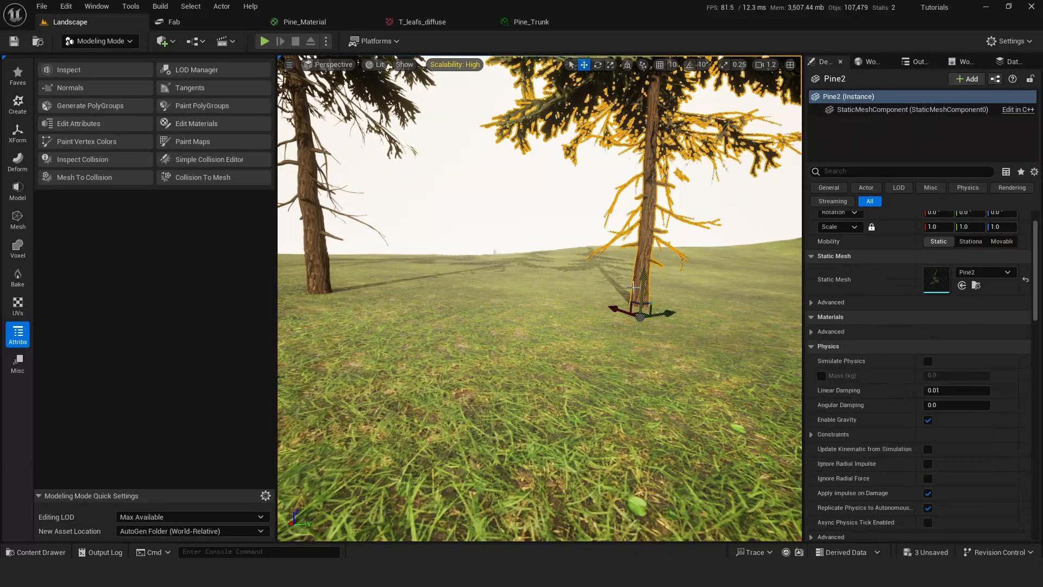
left_click(87, 142)
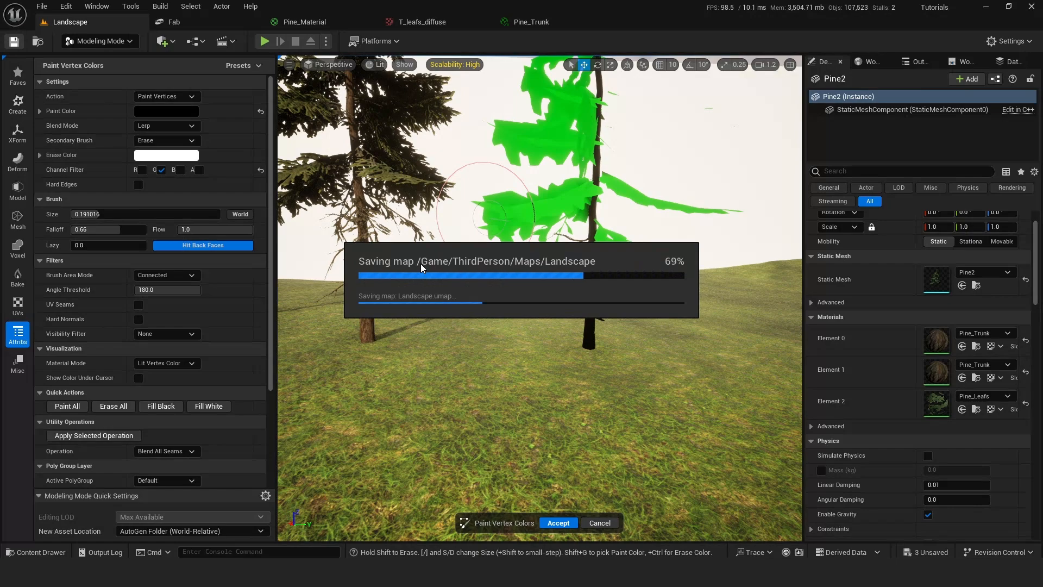
left_click(557, 522)
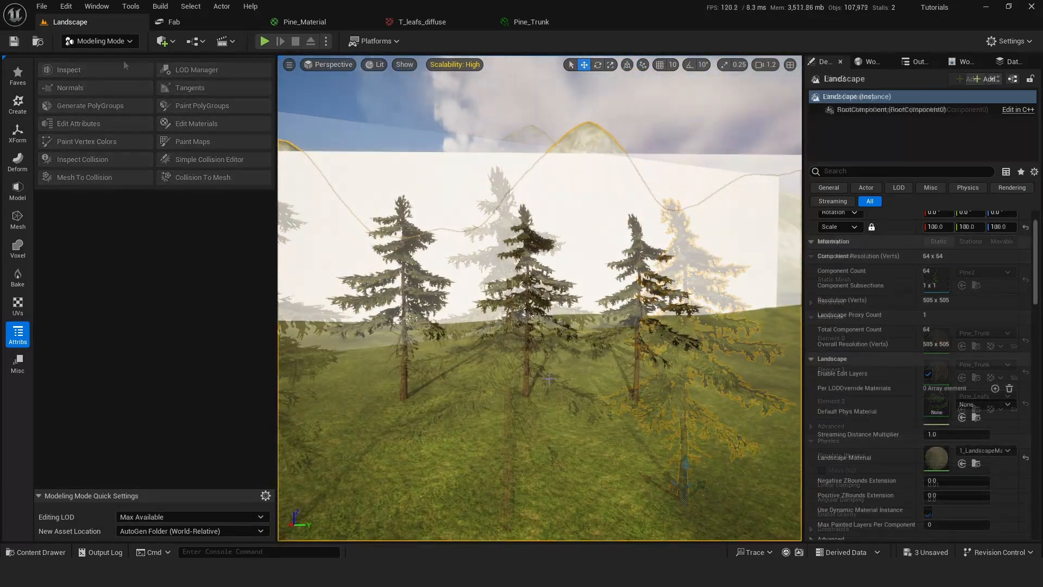